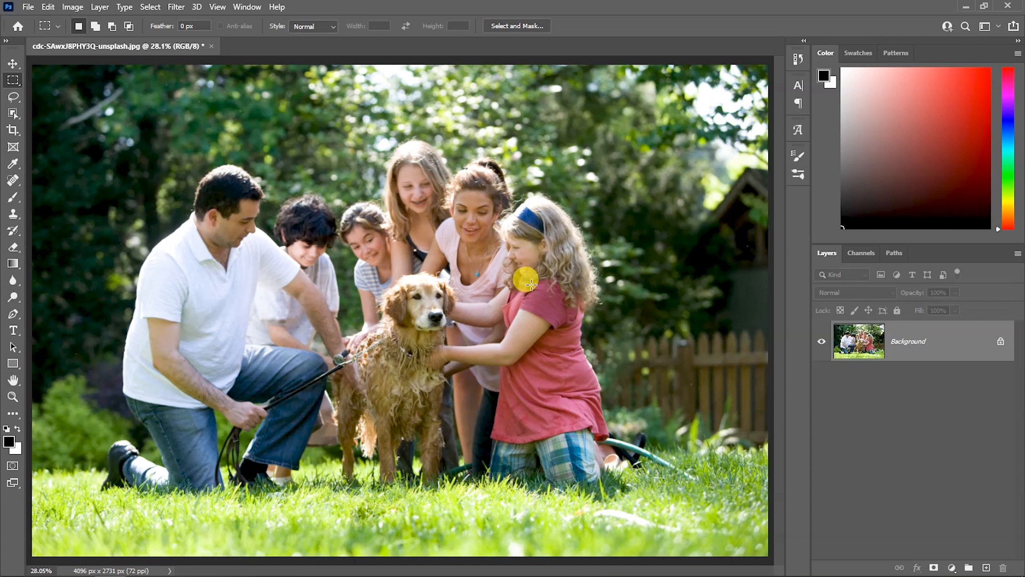
mouse_move(528, 278)
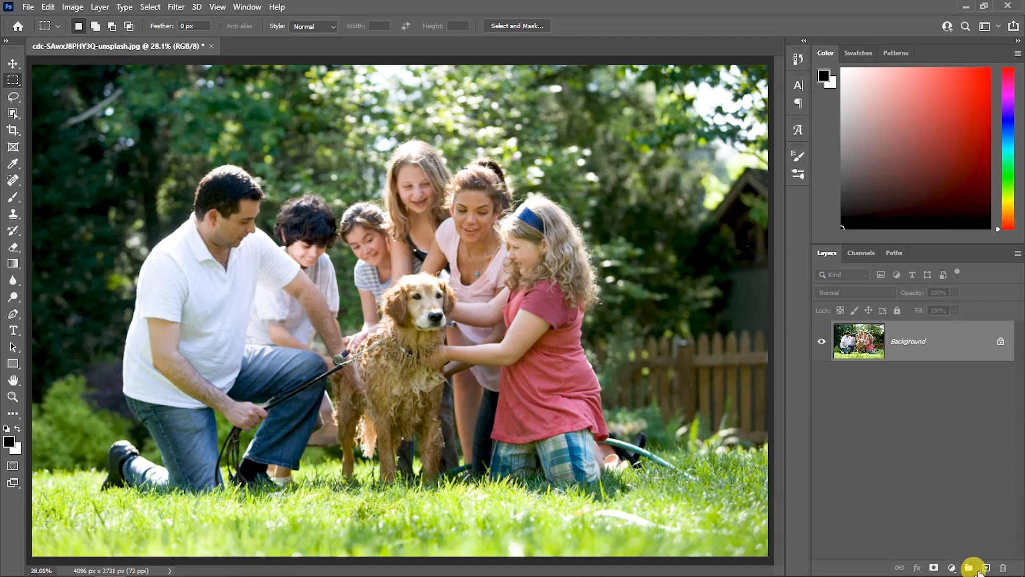
Create a new empty Layer 1 above the family photo Background layer.
left_click(969, 567)
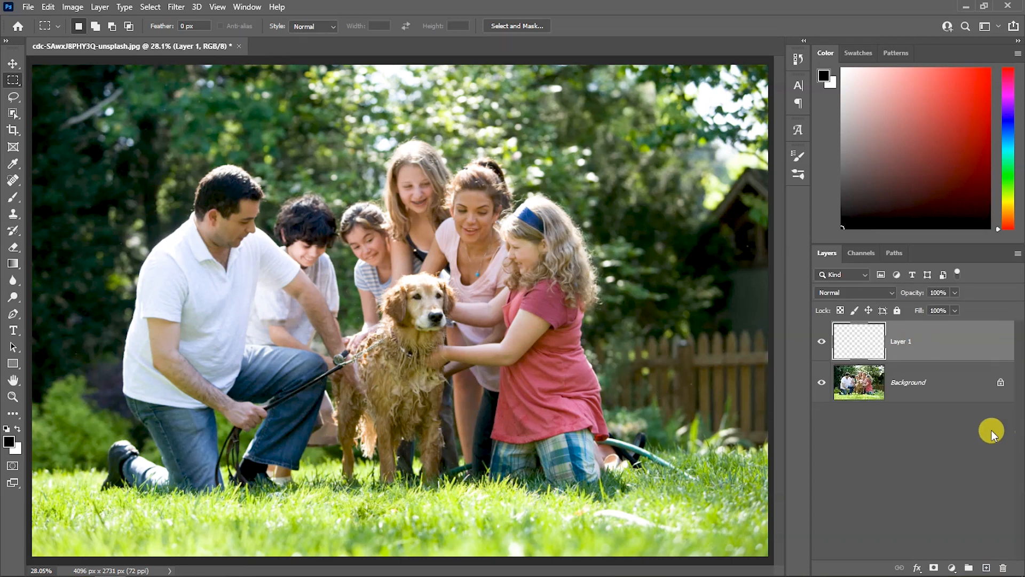
mouse_move(947, 420)
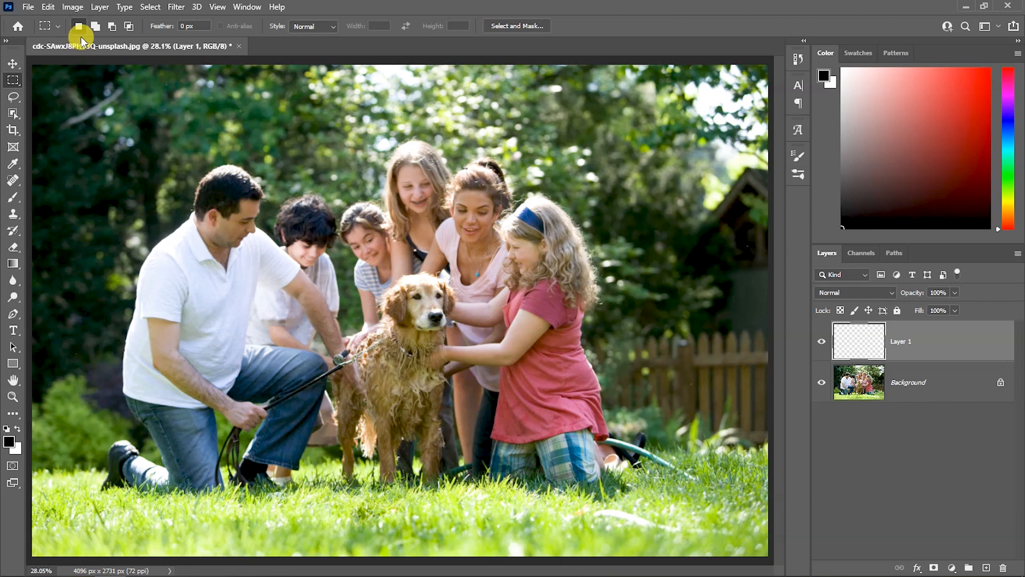
mouse_move(13, 80)
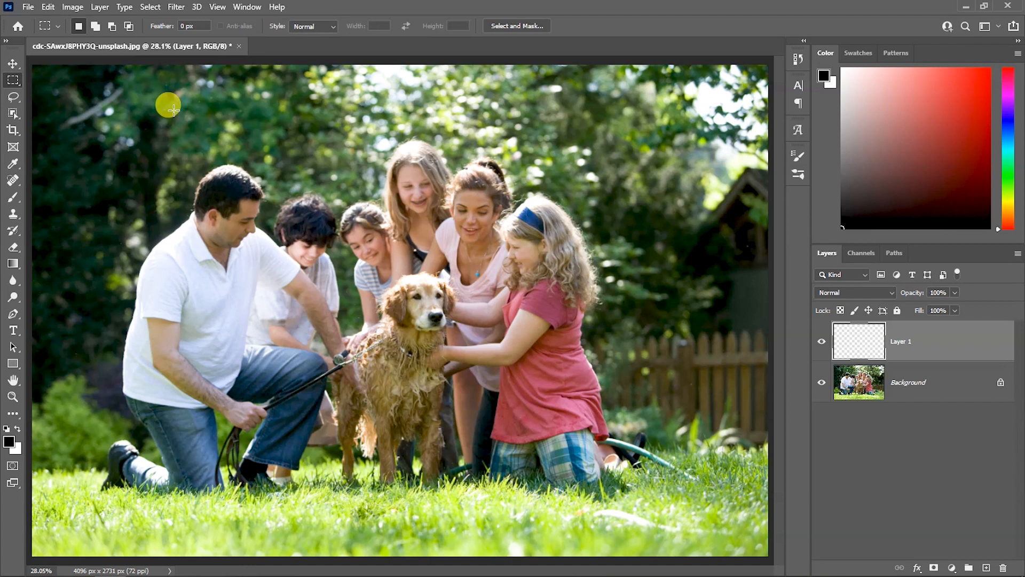
mouse_move(160, 70)
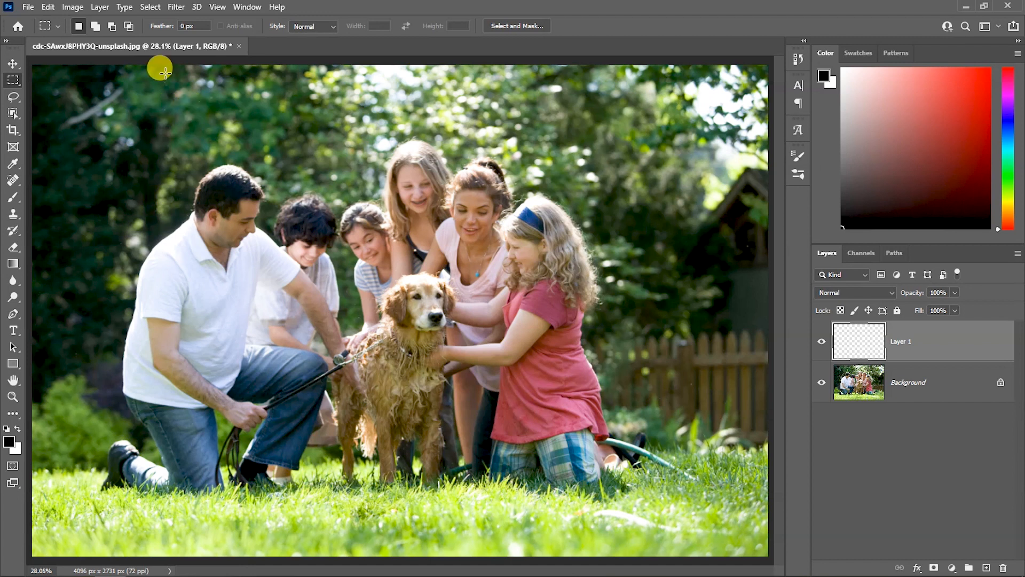
Select a tall rectangle near the upper left and fill it with solid black via Edit > Fill.
left_click_drag(160, 71, 278, 277)
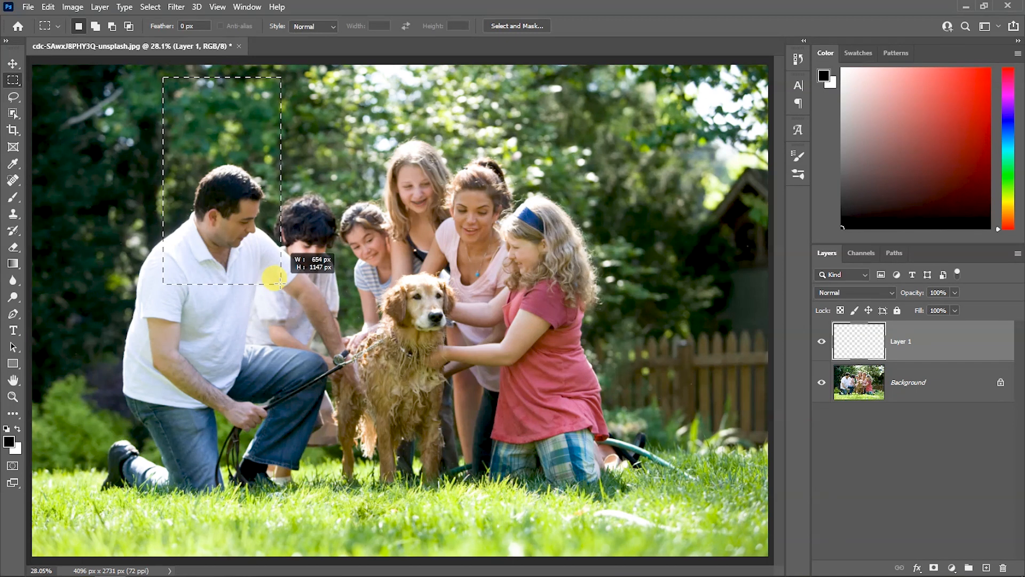
left_click_drag(274, 280, 275, 284)
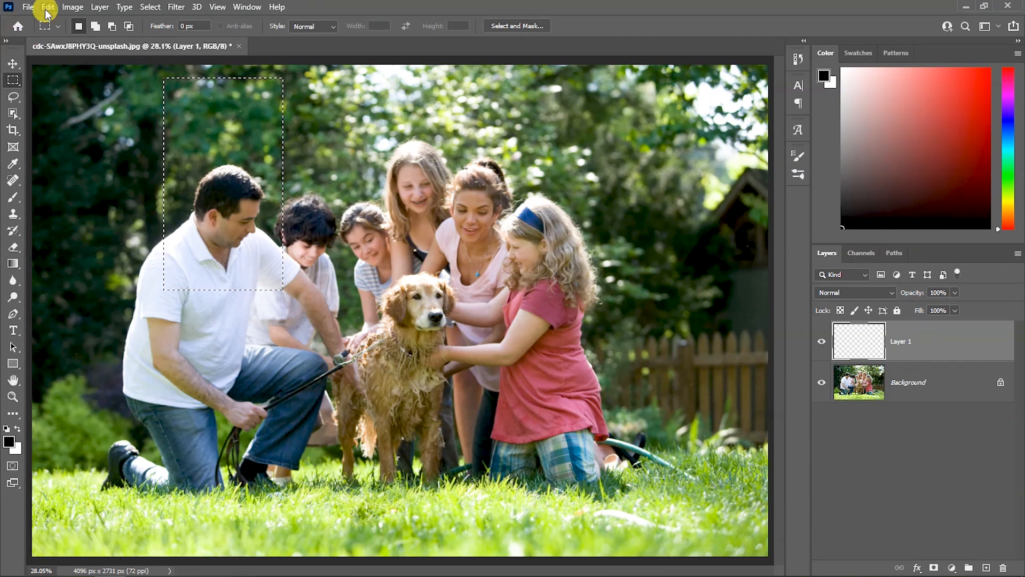
left_click(47, 8)
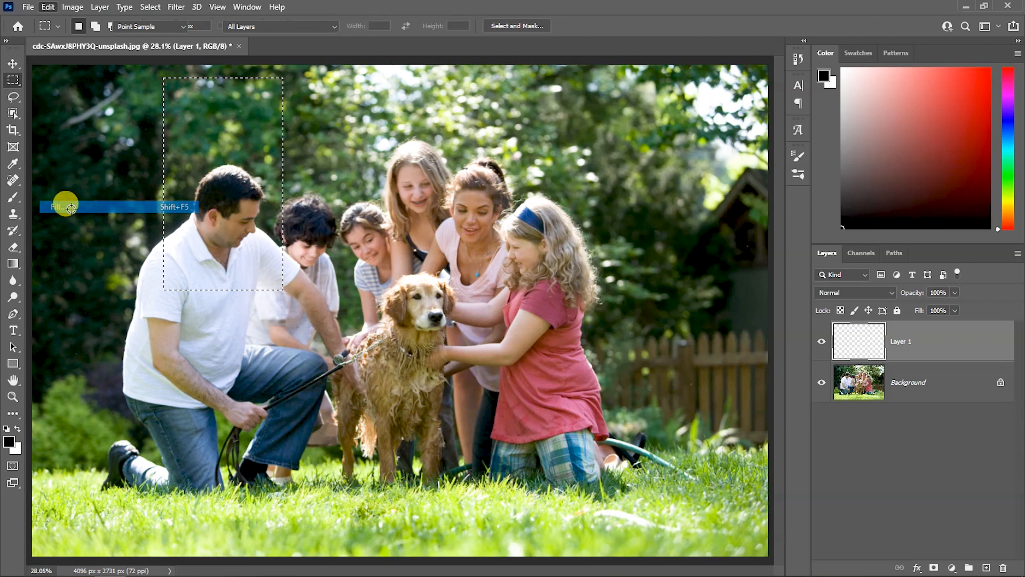
left_click(72, 207)
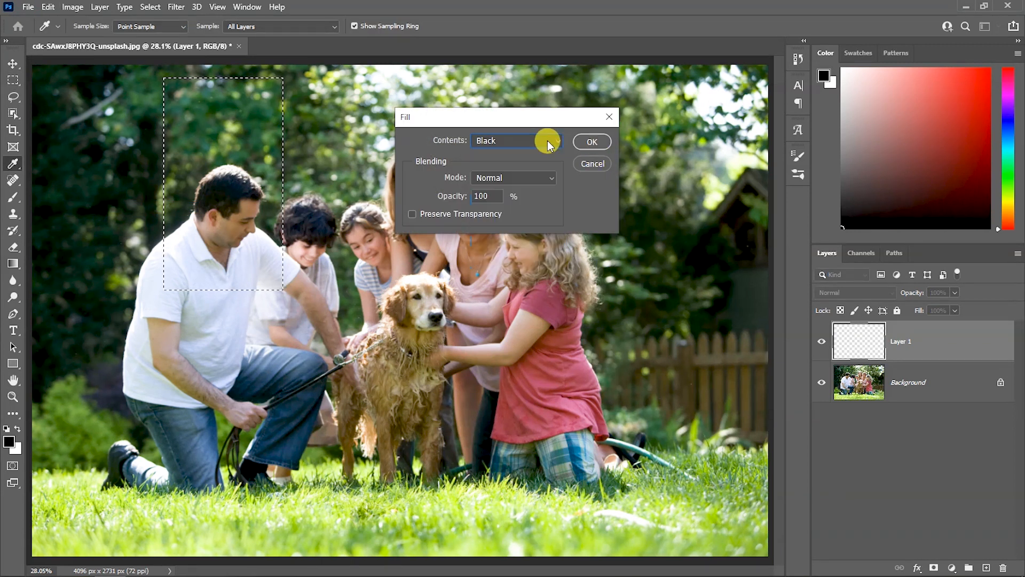
left_click(590, 142)
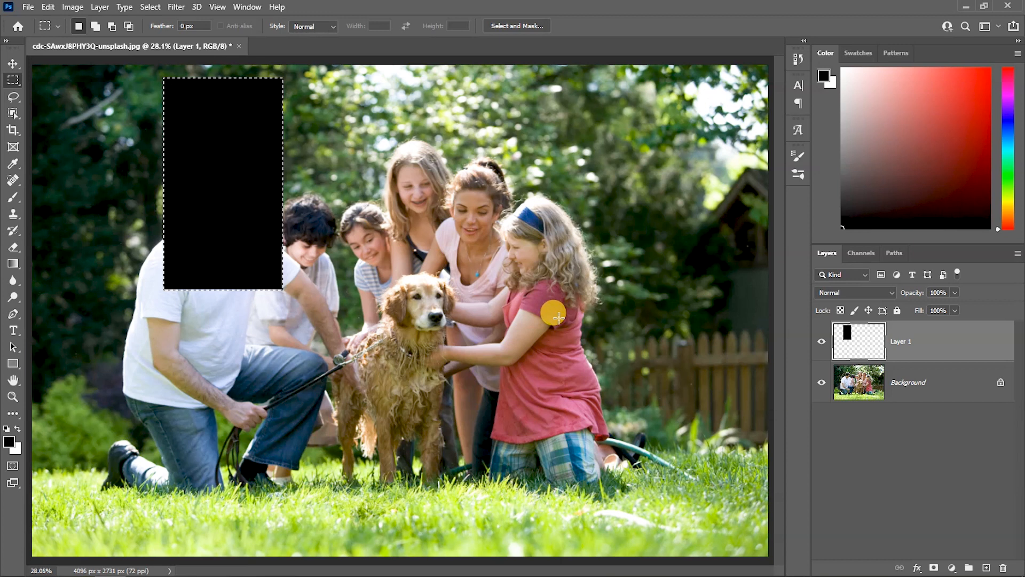
Define the black rectangle as a new brush preset with the default name.
left_click(48, 6)
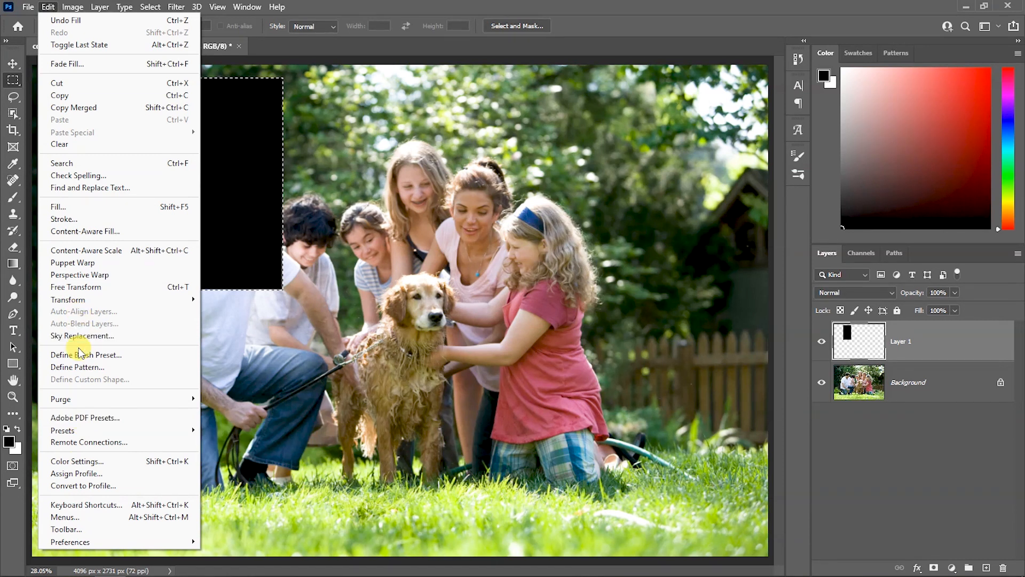
mouse_move(78, 355)
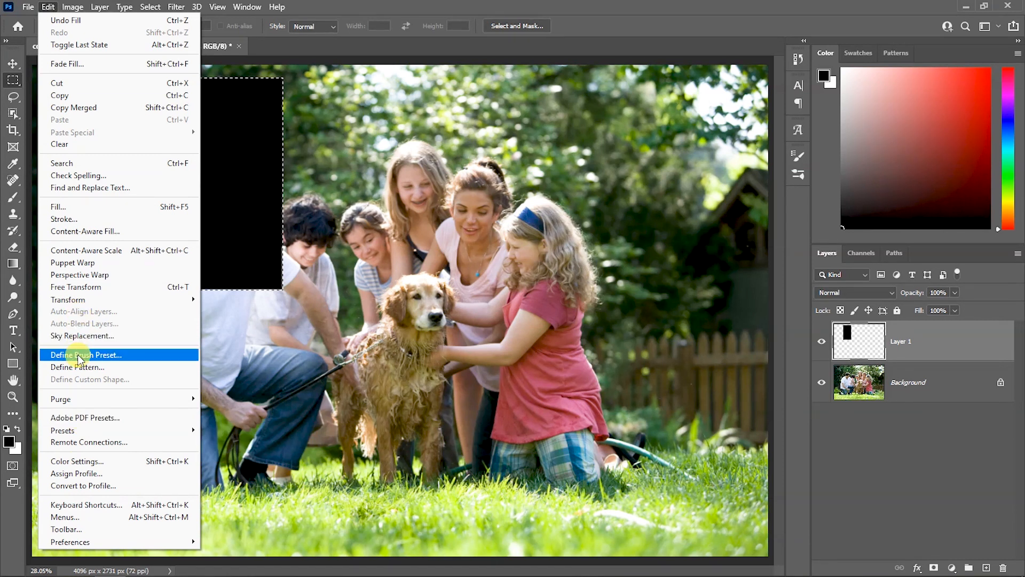
left_click(85, 355)
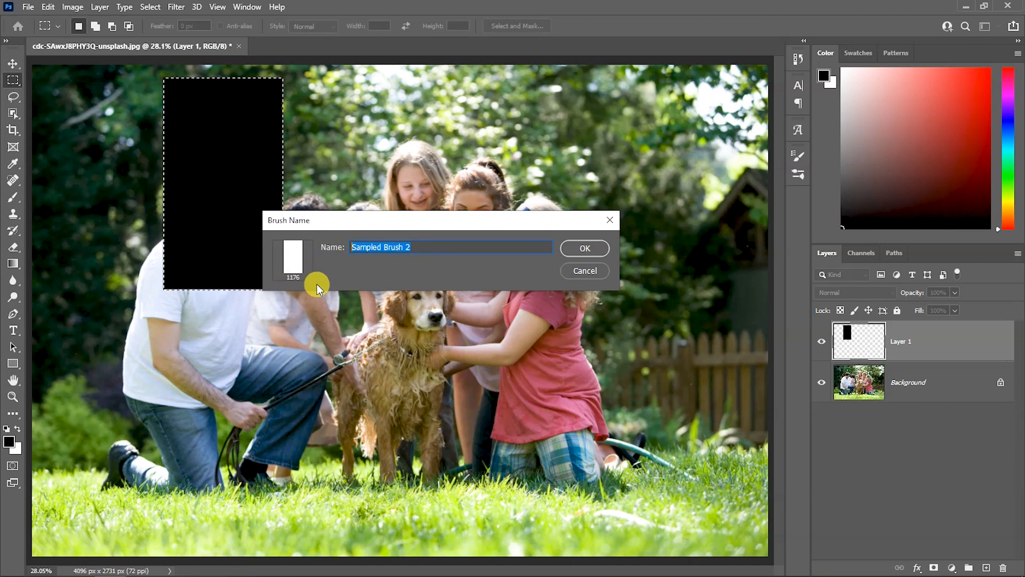
left_click(583, 248)
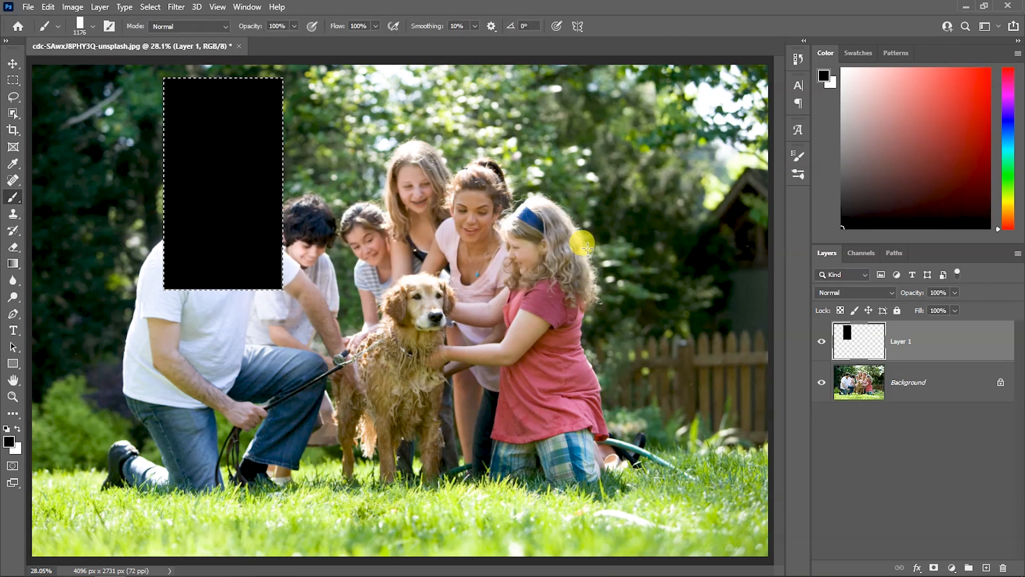
mouse_move(481, 206)
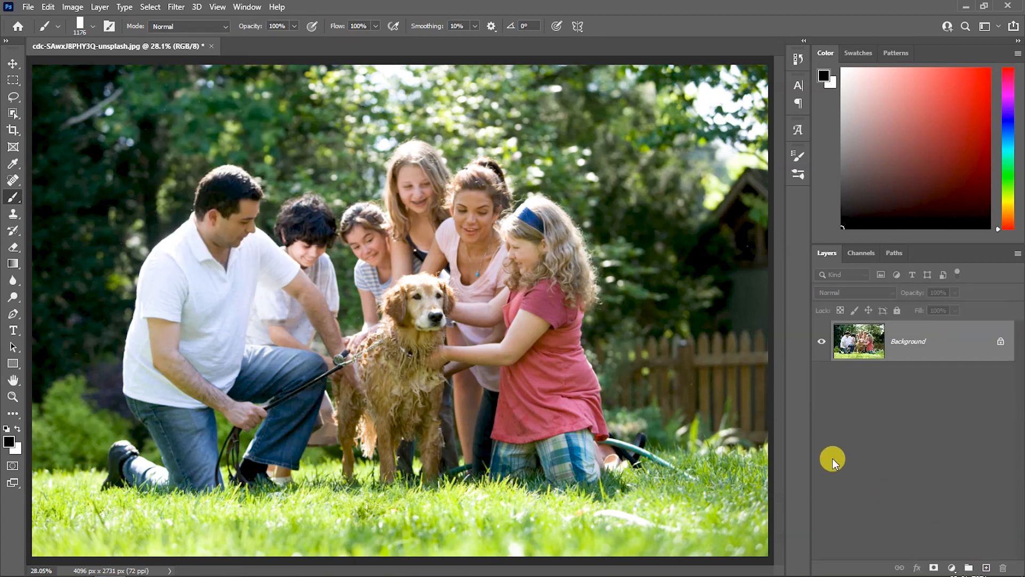
mouse_move(882, 270)
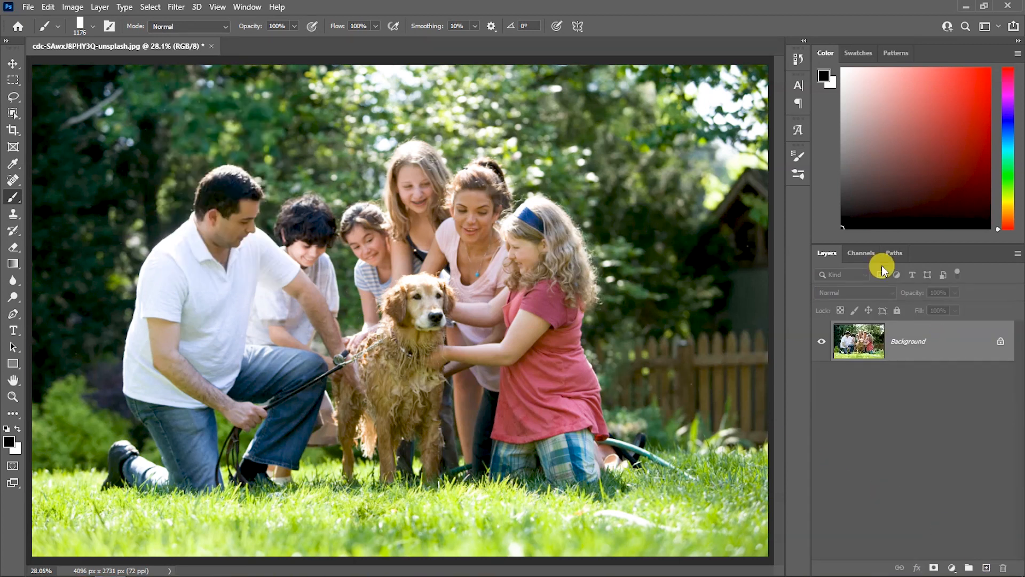
mouse_move(923, 521)
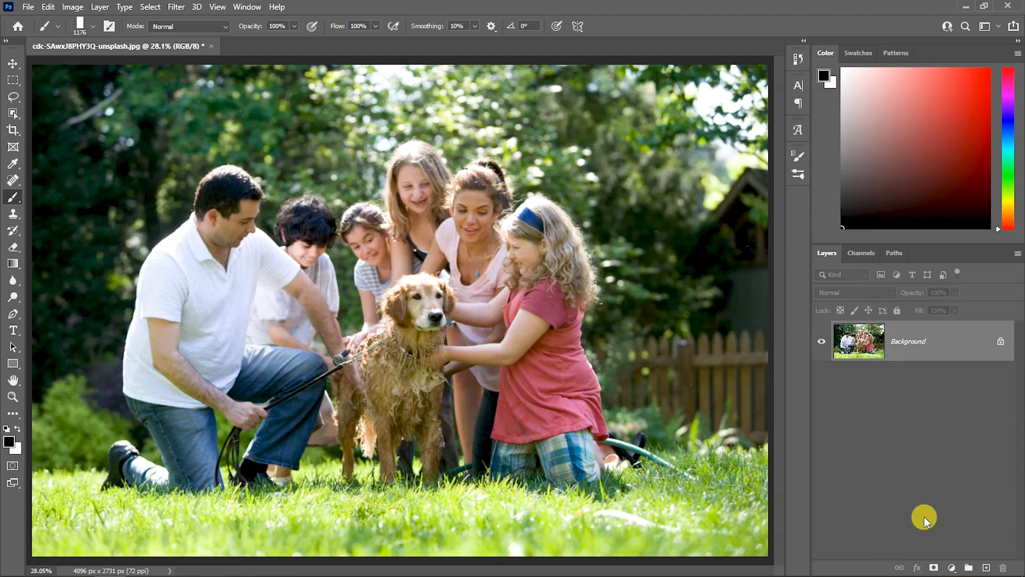
Duplicate the family photo into Layer 1 with Ctrl+J and reselect the Background layer.
key("ctrl+j")
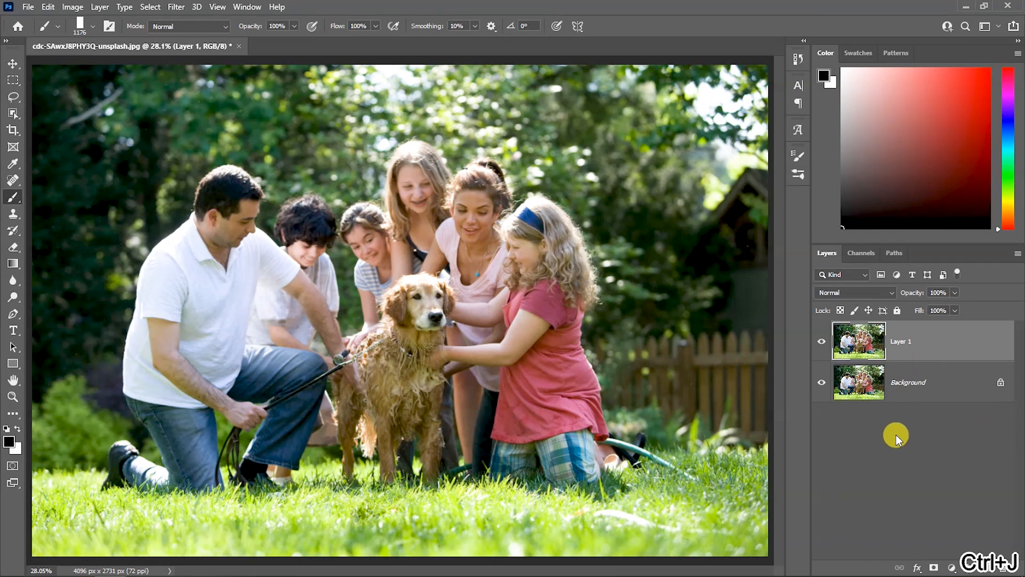
left_click(908, 382)
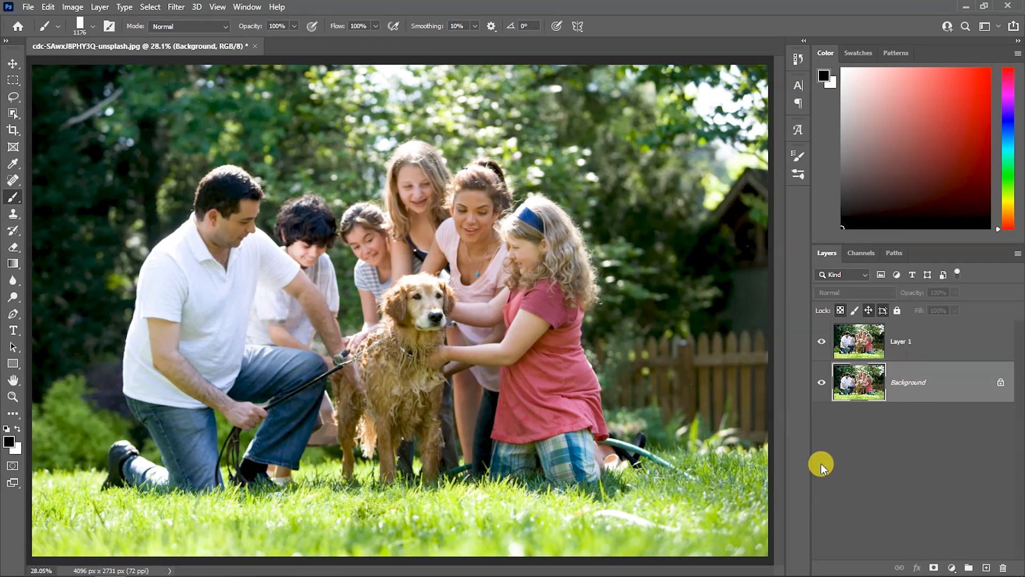
mouse_move(821, 464)
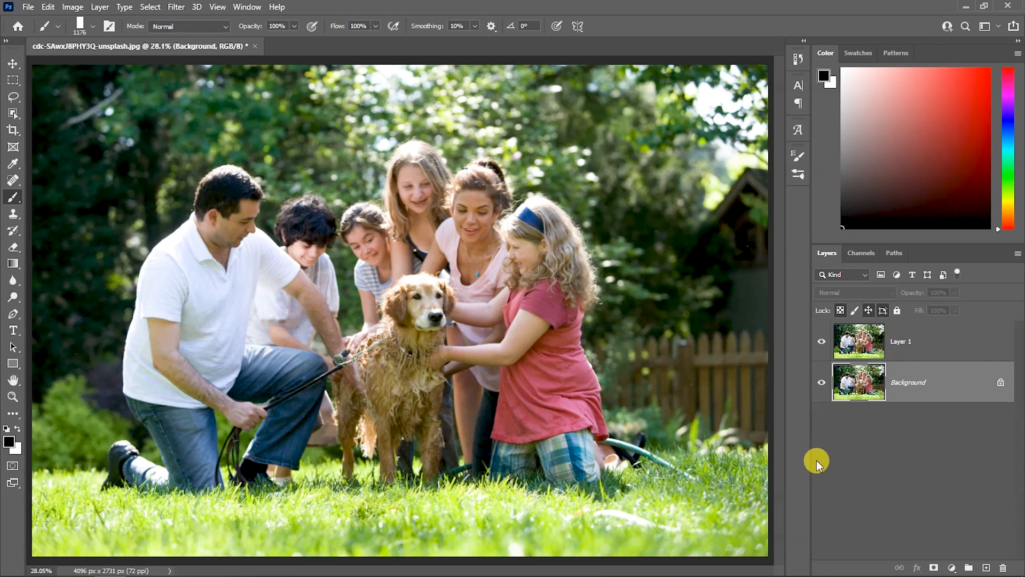
mouse_move(829, 455)
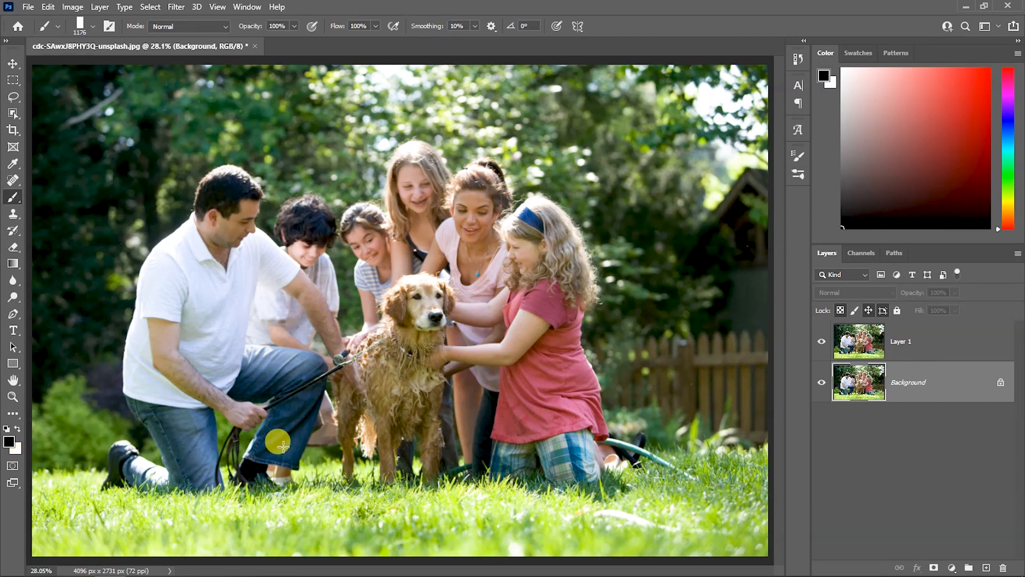
Fill the Background layer with white, then make the duplicated photo layer active.
key("ctrl+BackSpace")
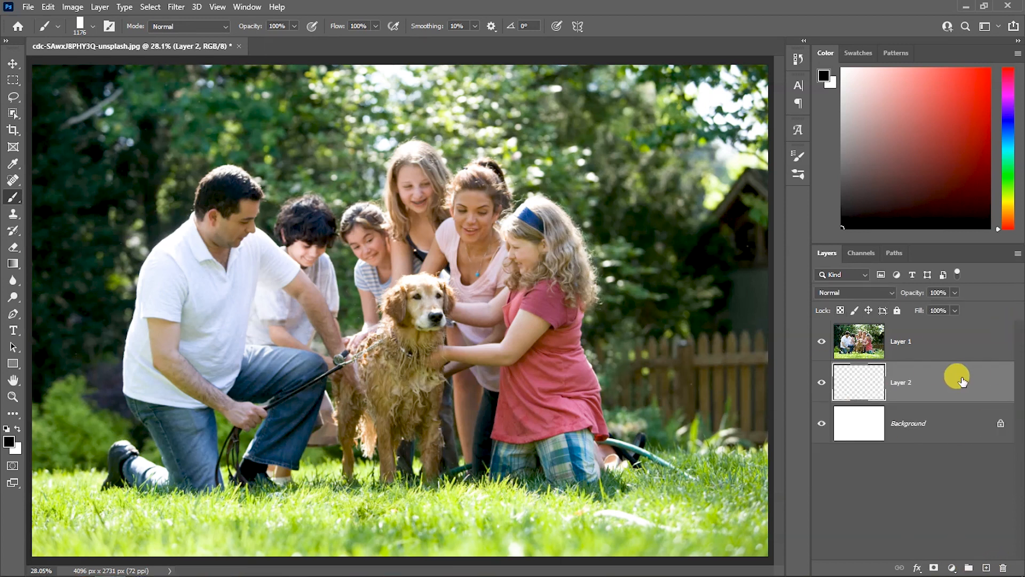
left_click(902, 340)
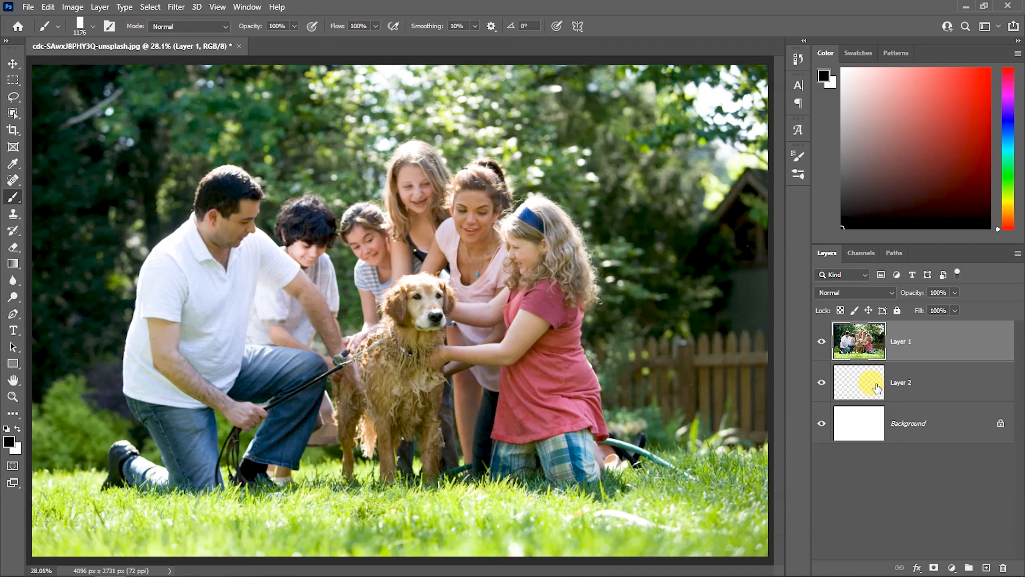
mouse_move(858, 382)
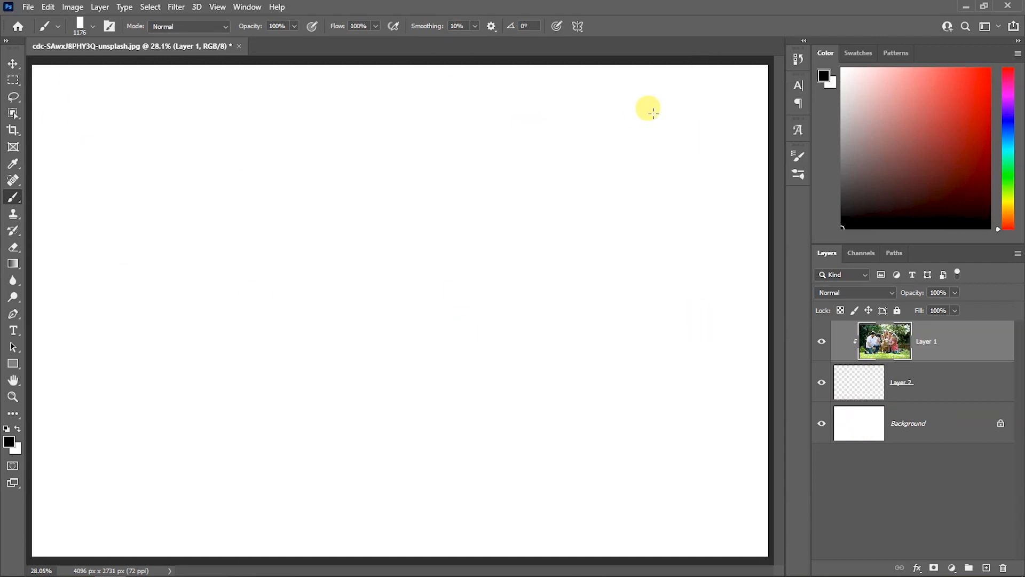
mouse_move(659, 336)
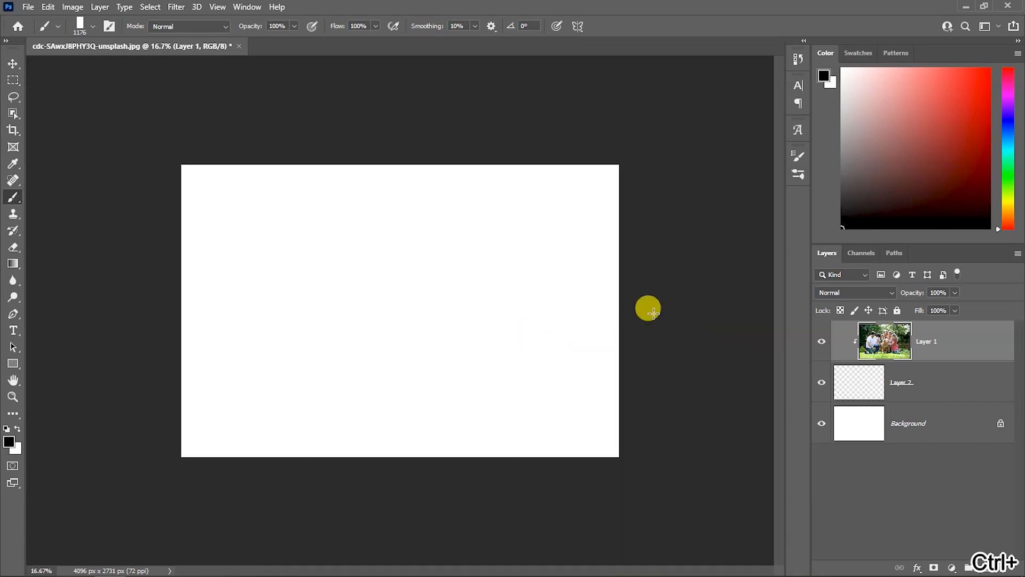
mouse_move(556, 227)
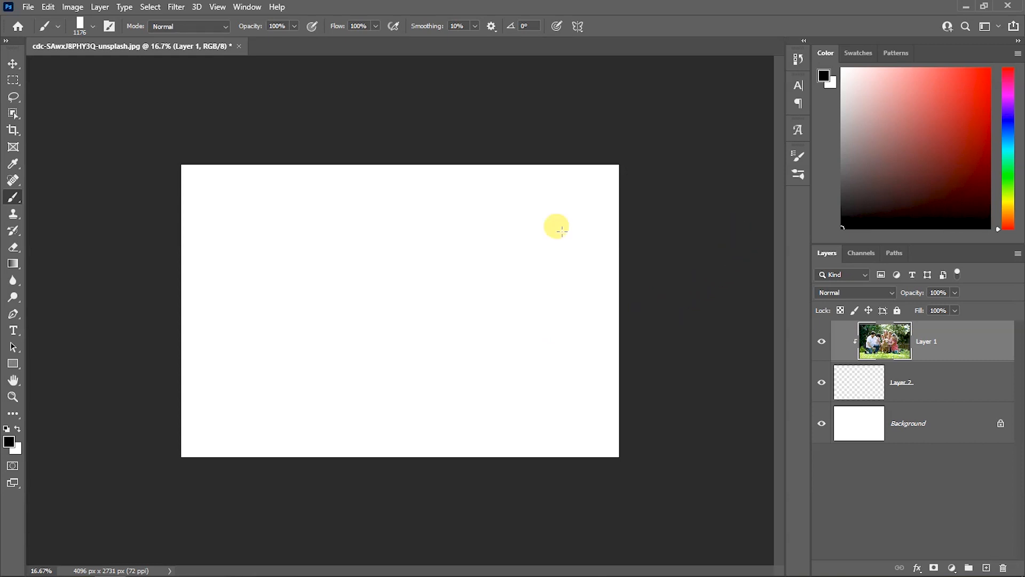
mouse_move(11, 196)
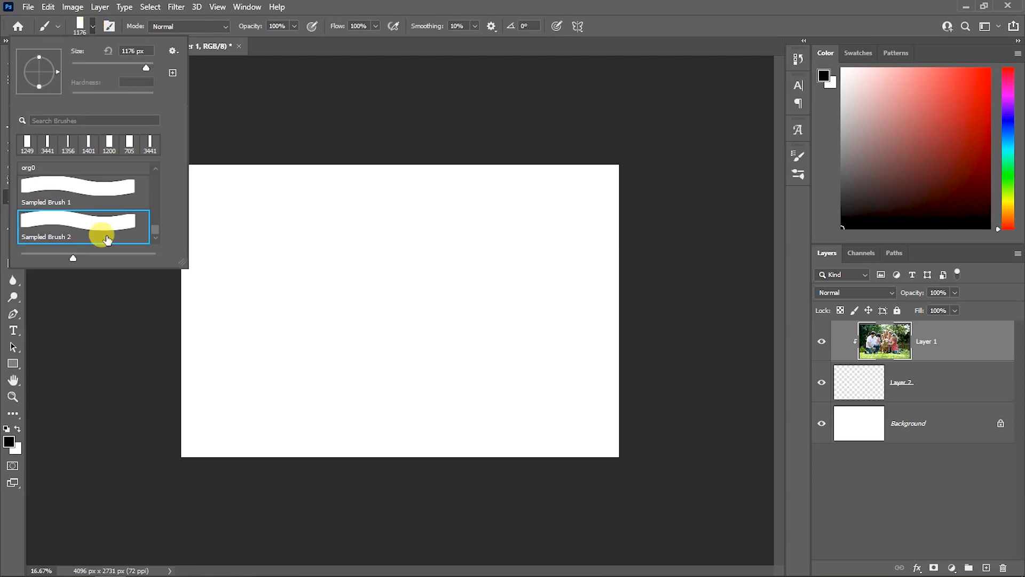
mouse_move(107, 236)
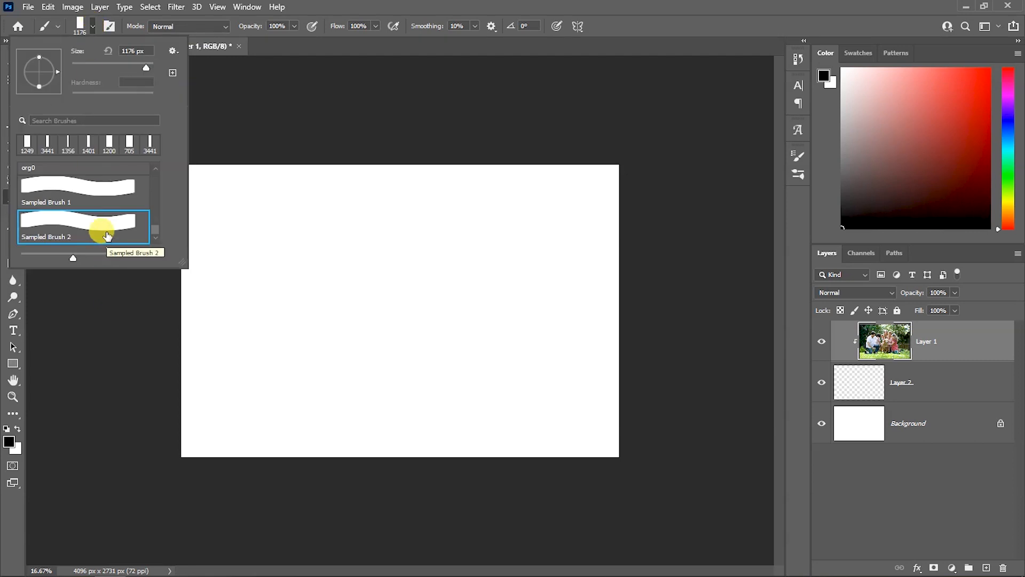
mouse_move(447, 95)
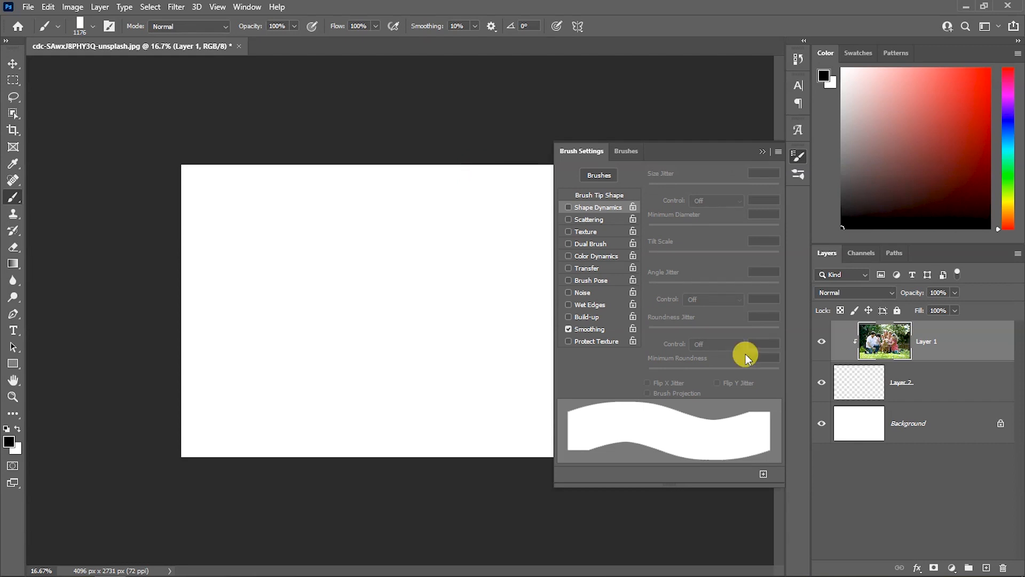
Raise the Brush Tip Shape spacing to about 112% so stamps form separate rectangular tiles.
left_click(598, 195)
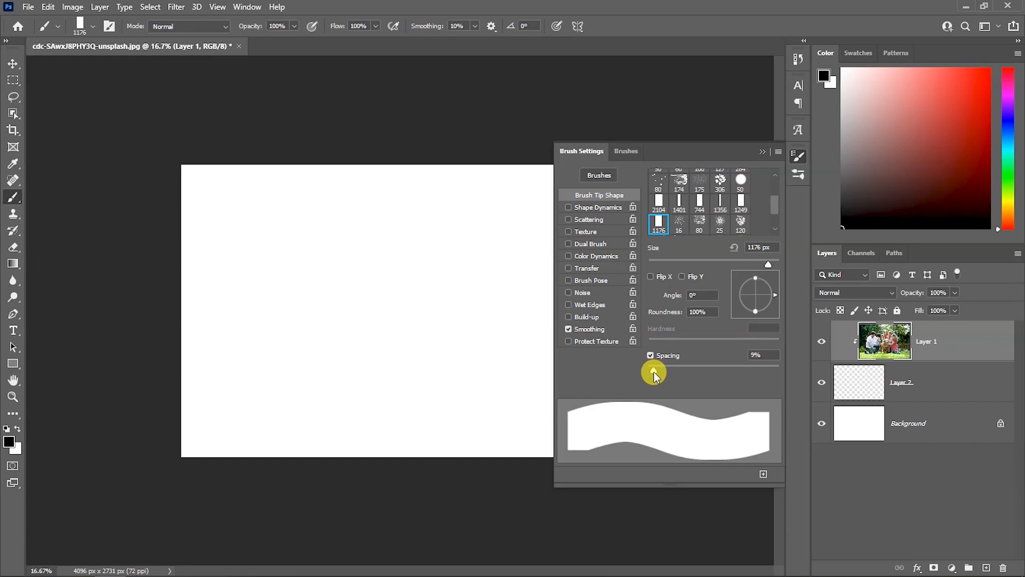
left_click_drag(654, 375, 690, 375)
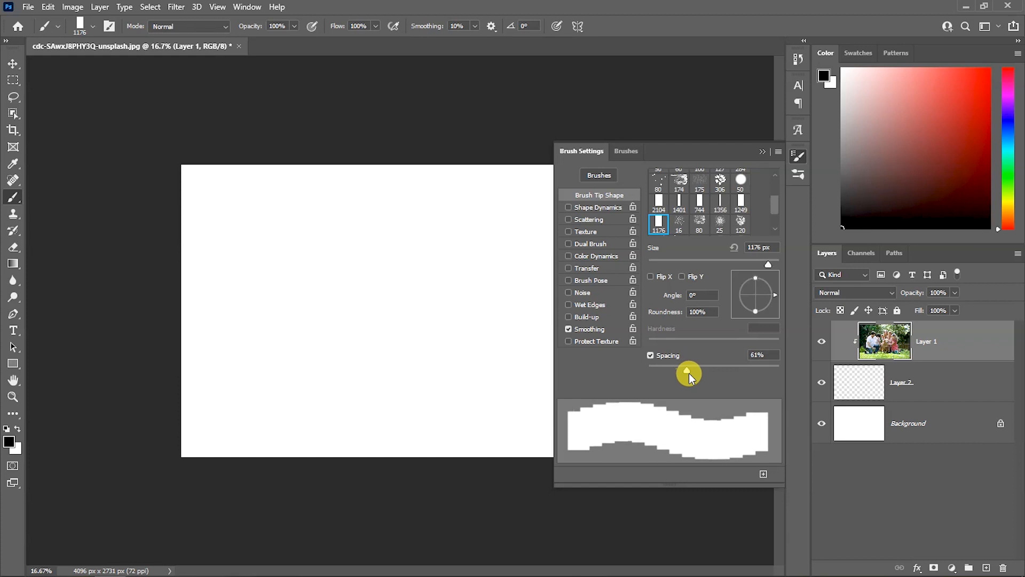
left_click_drag(690, 373, 737, 372)
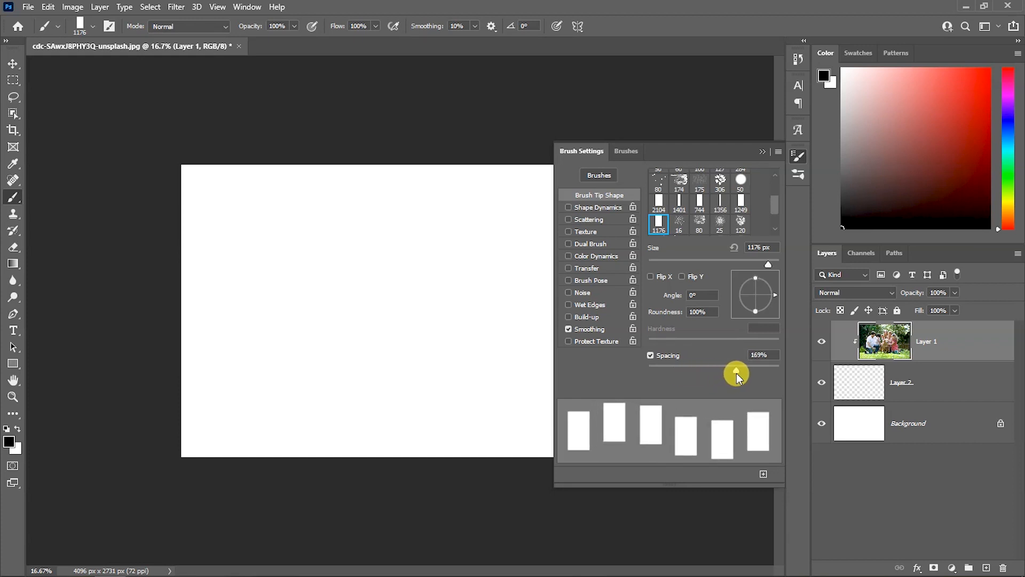
left_click_drag(737, 376, 737, 380)
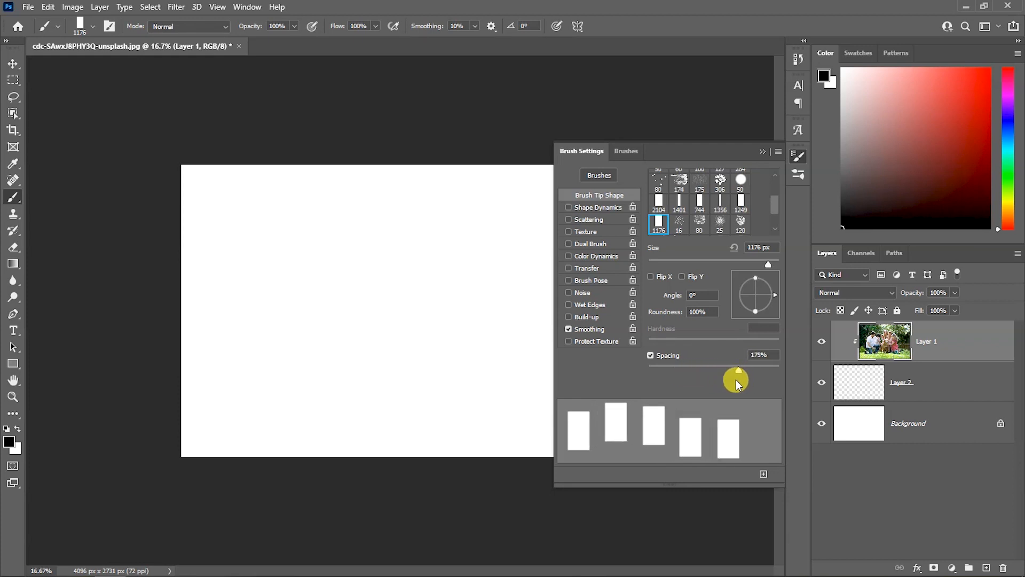
left_click_drag(737, 380, 727, 380)
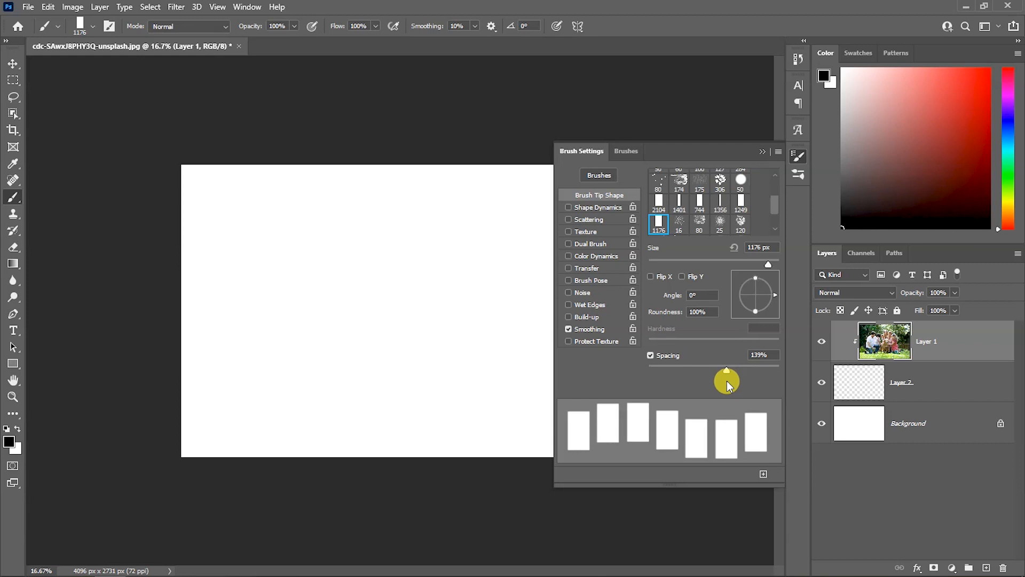
left_click_drag(726, 381, 718, 373)
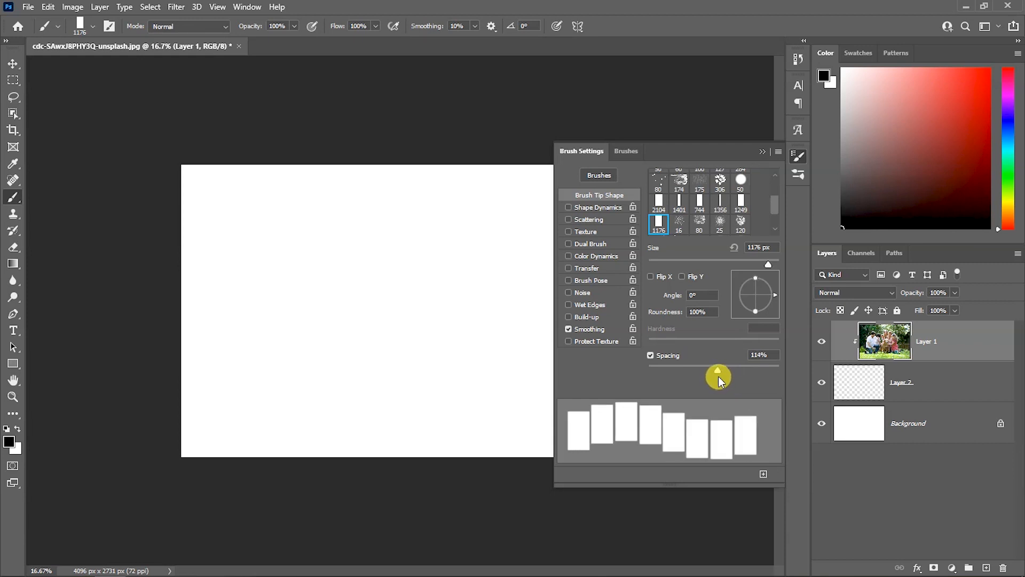
left_click_drag(719, 377, 716, 377)
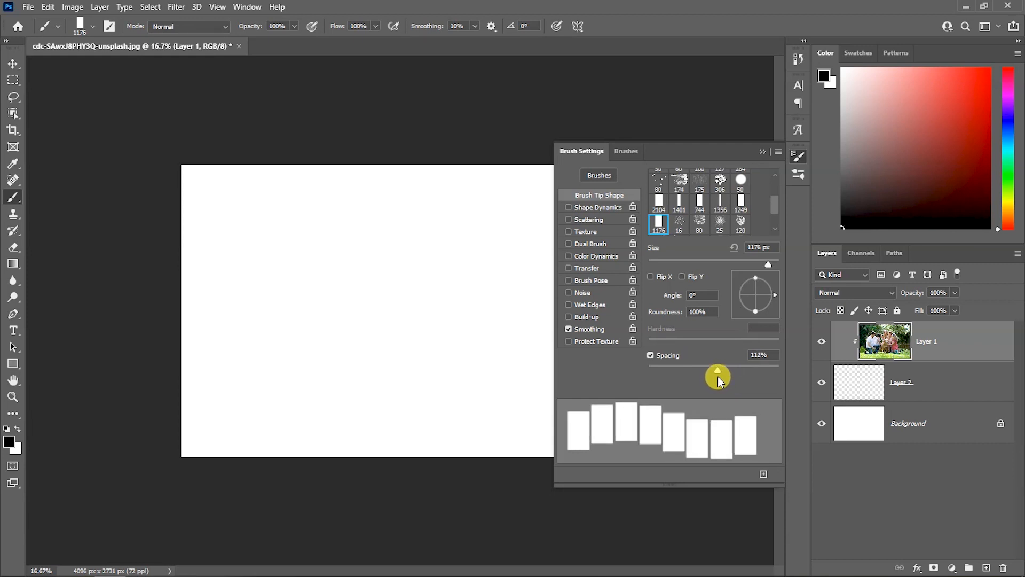
mouse_move(483, 381)
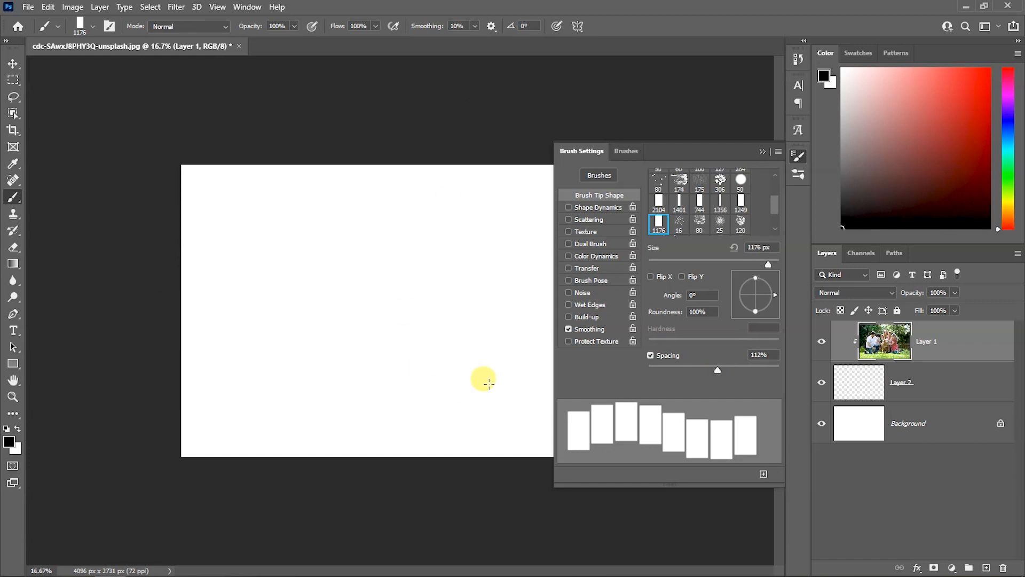
mouse_move(685, 370)
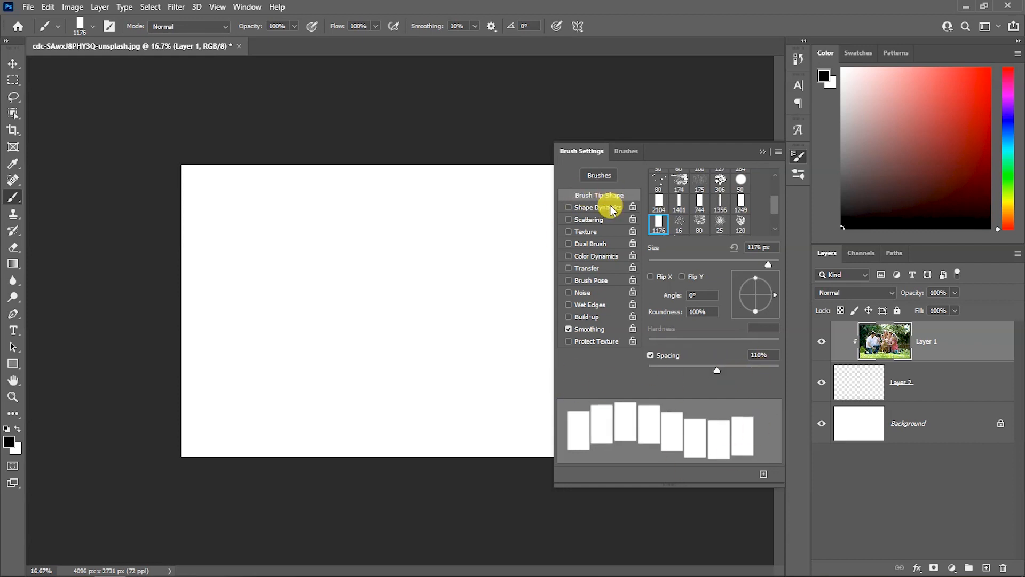
Enable Shape Dynamics on the rectangle brush so the tiles tilt randomly.
left_click(595, 207)
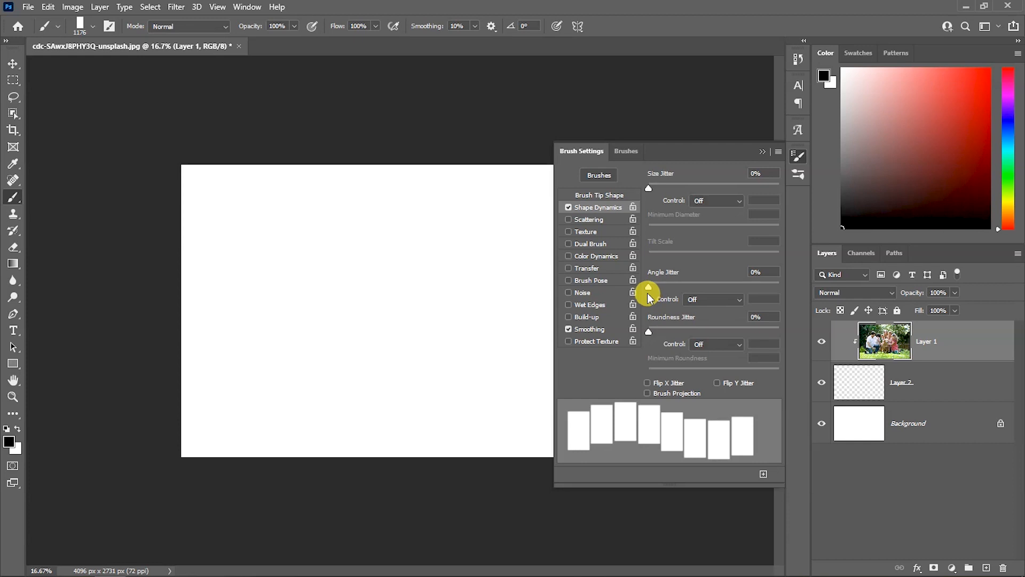
mouse_move(604, 314)
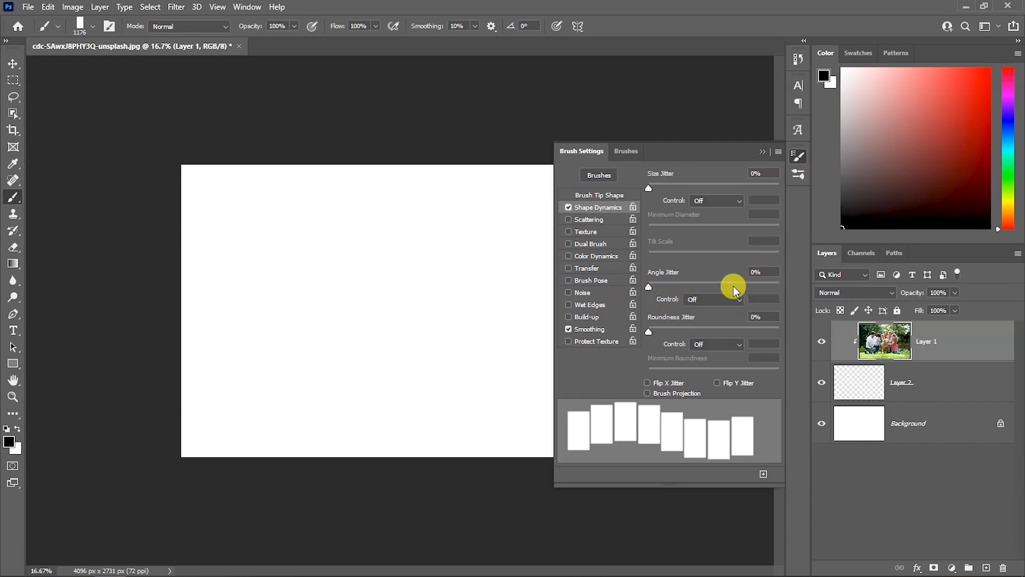
mouse_move(732, 287)
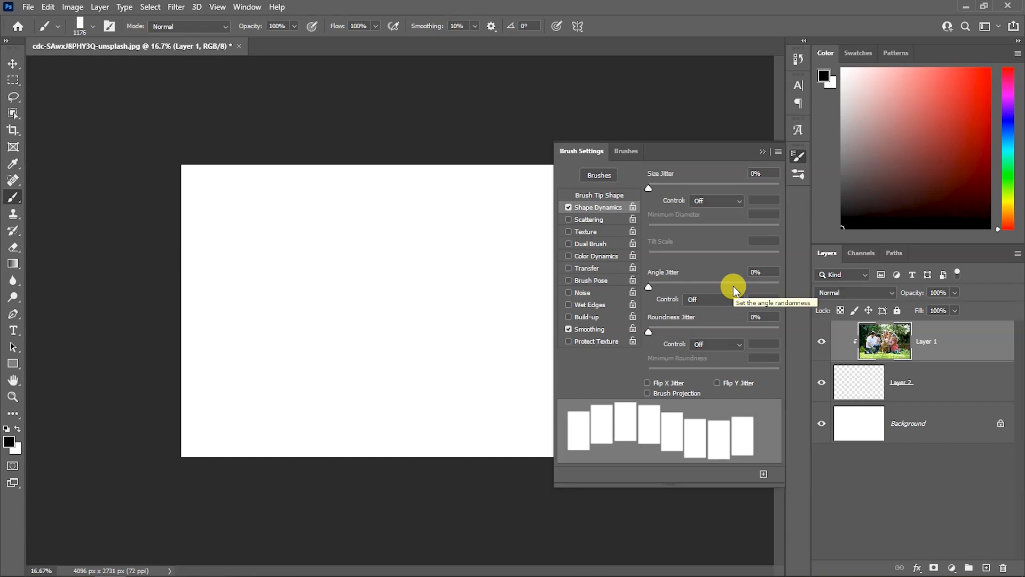
mouse_move(765, 250)
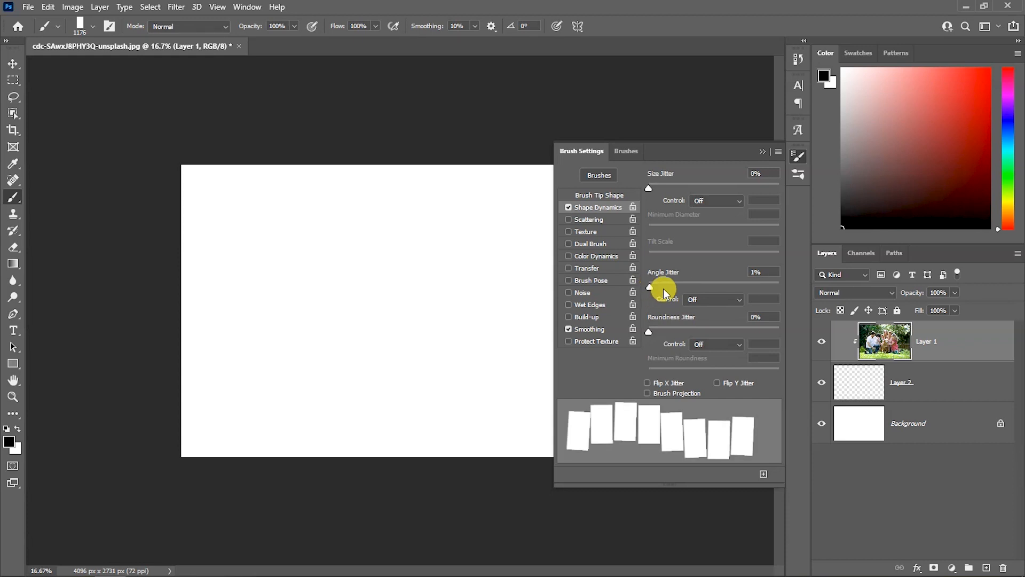
mouse_move(656, 330)
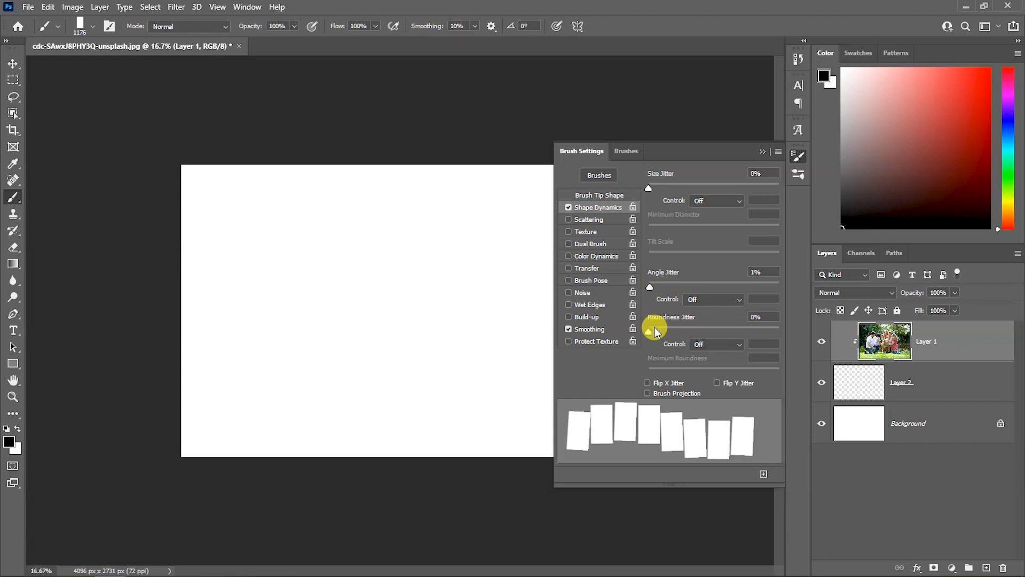
mouse_move(566, 275)
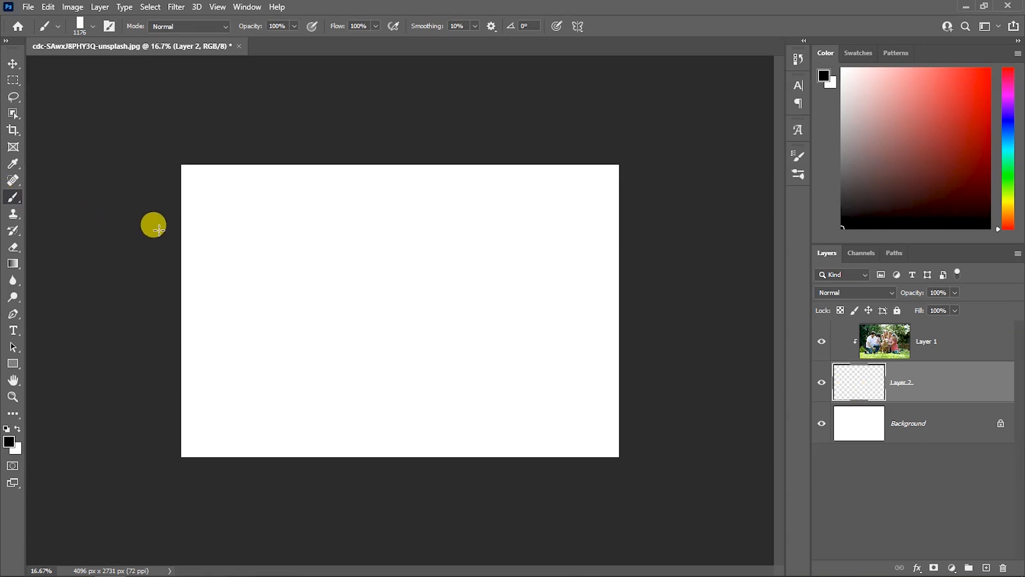
mouse_move(73, 196)
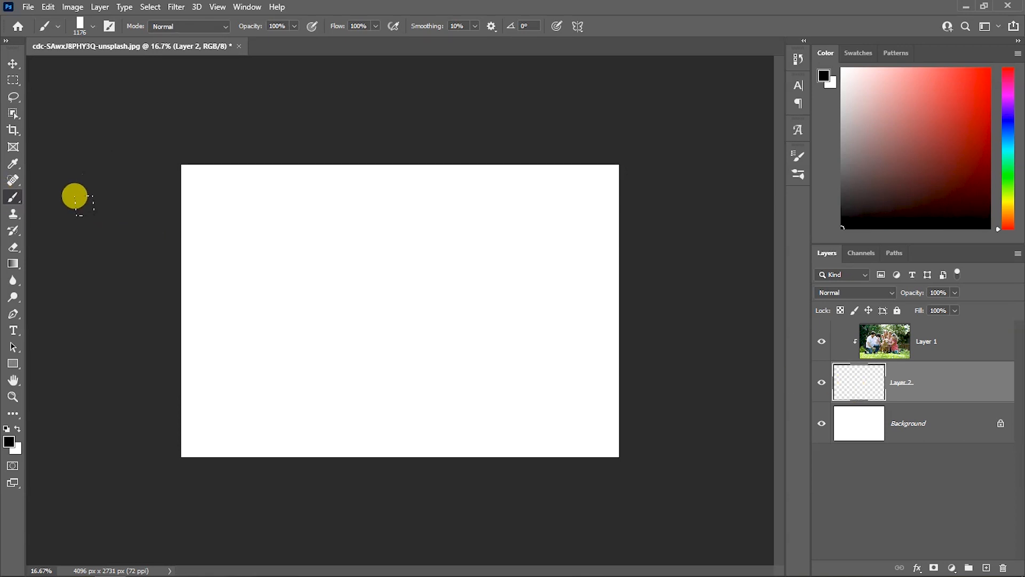
mouse_move(90, 190)
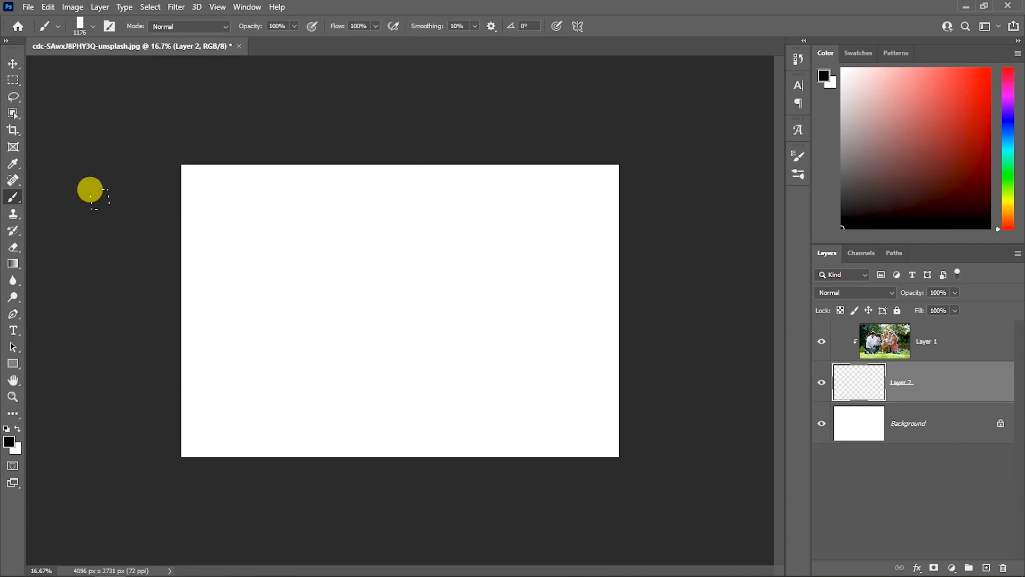
mouse_move(542, 311)
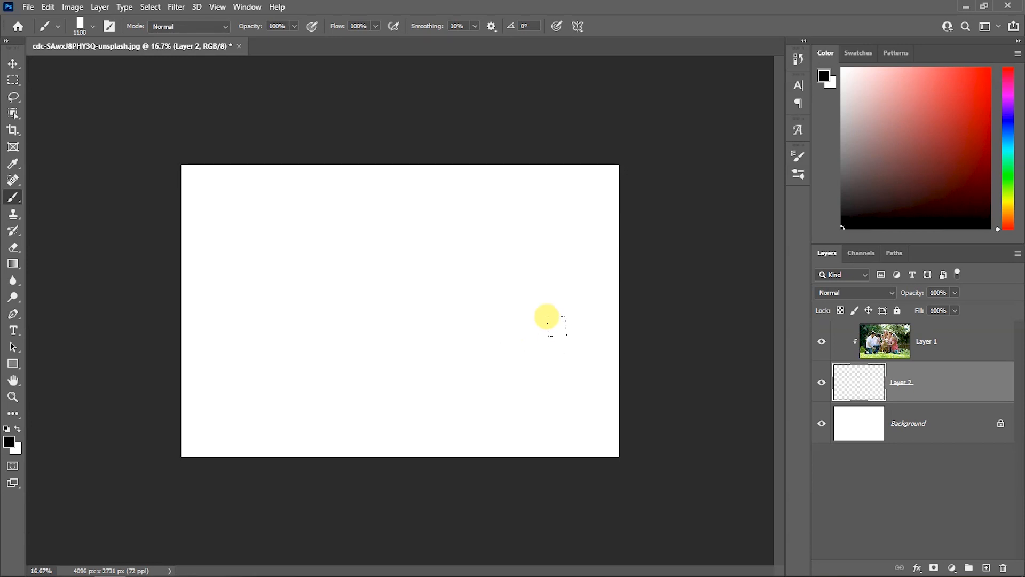
mouse_move(550, 295)
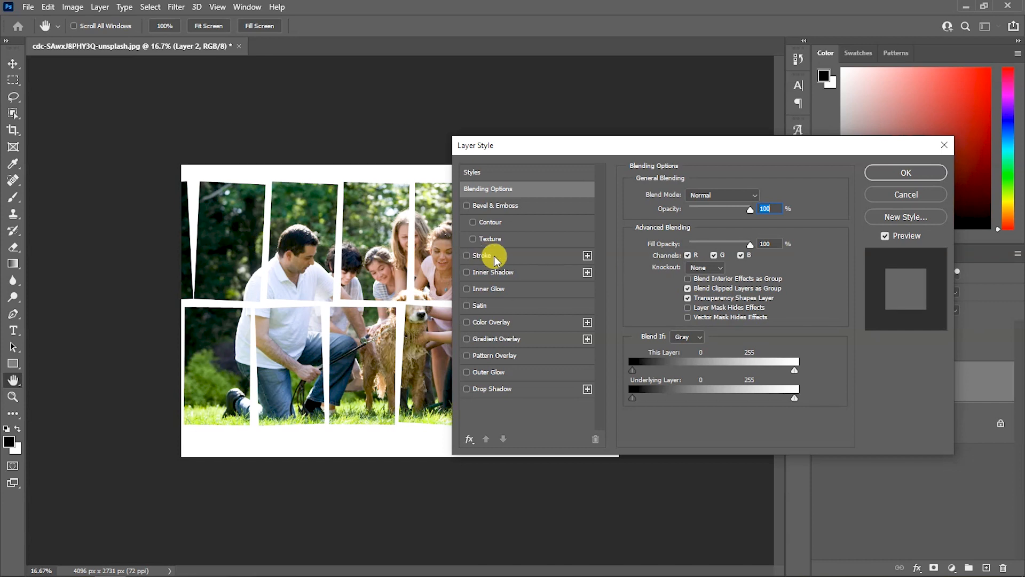
Add a white inside Stroke of about 15 px at 32% opacity to the tile layer.
left_click(466, 255)
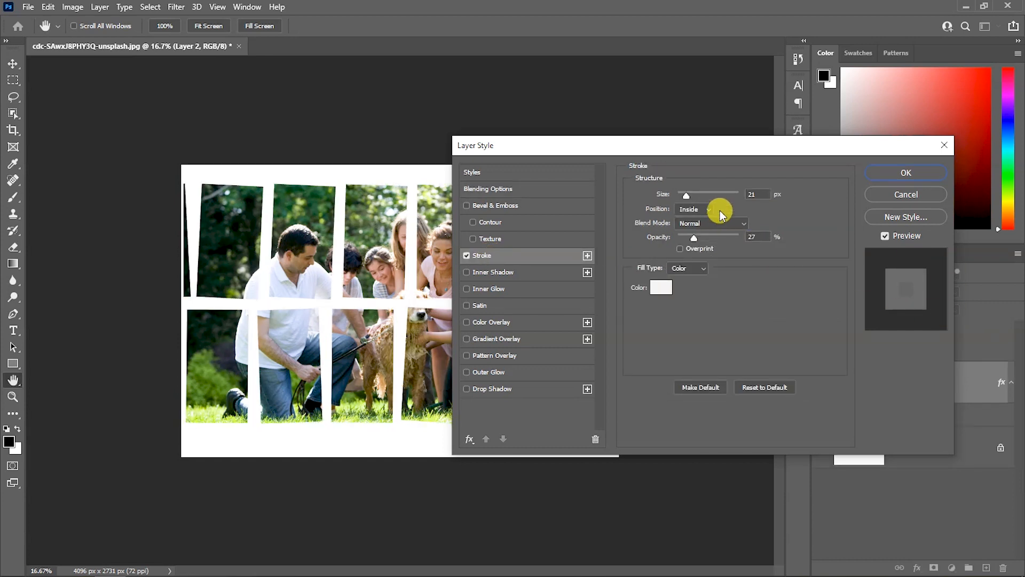
mouse_move(719, 200)
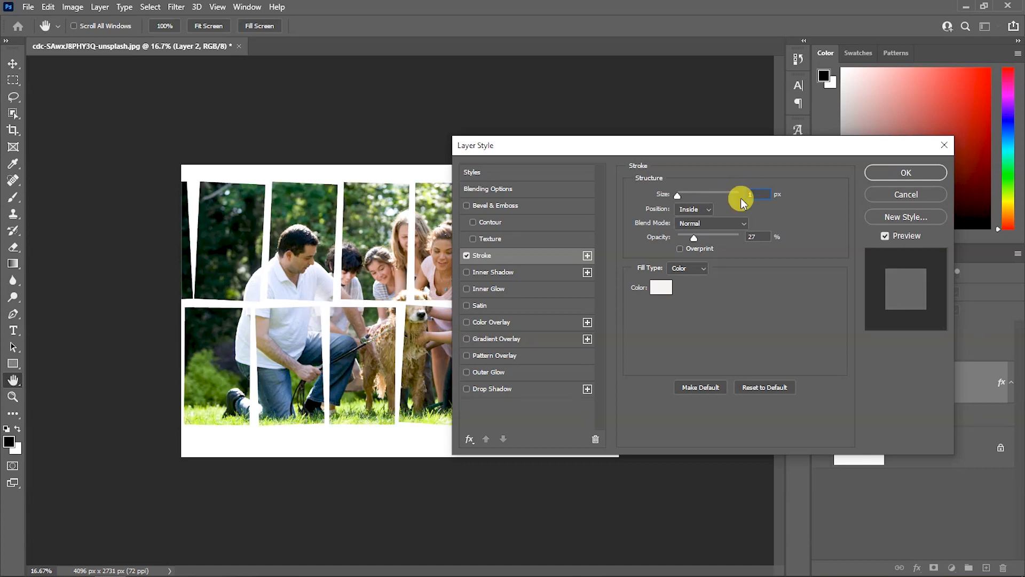
left_click_drag(742, 195, 685, 195)
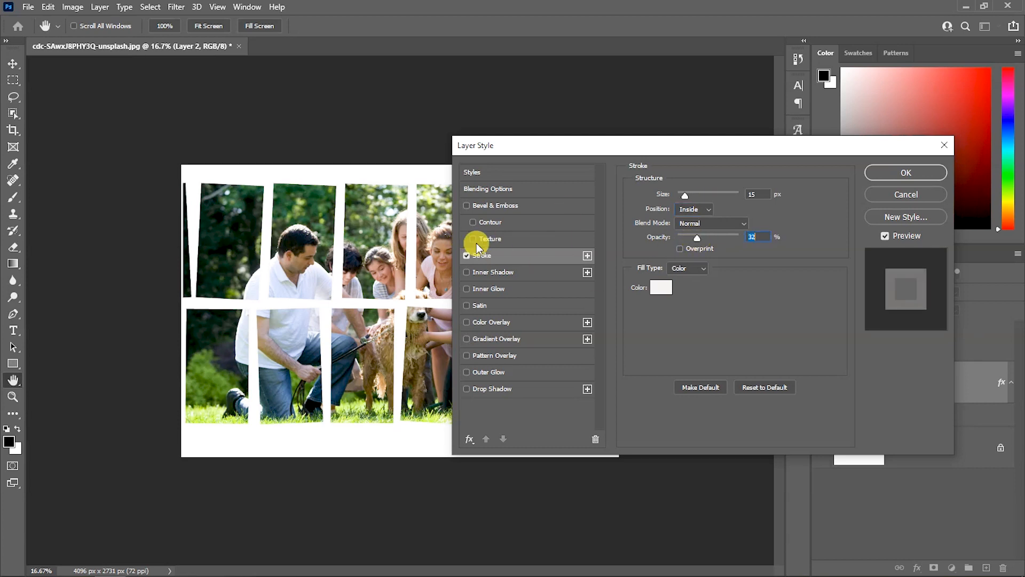
left_click(660, 287)
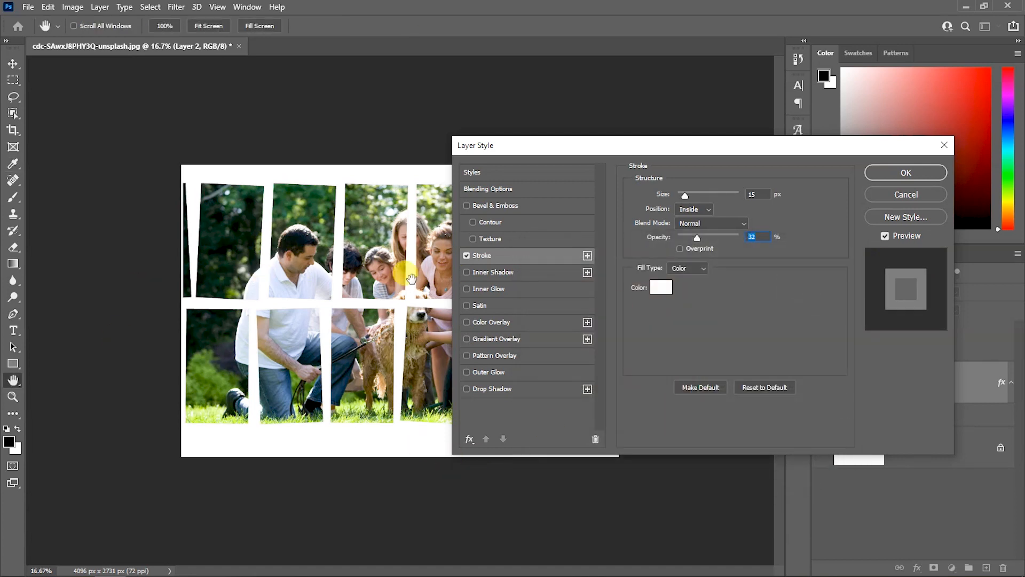
mouse_move(510, 389)
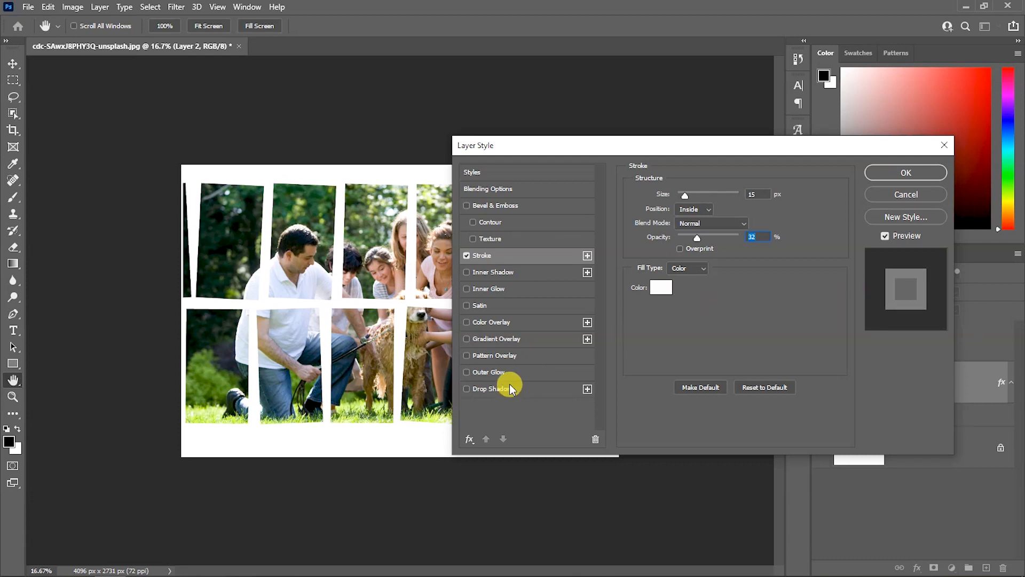
Add a Drop Shadow at 33% opacity, 21 px distance, 9 px size, and apply the layer style.
left_click(467, 389)
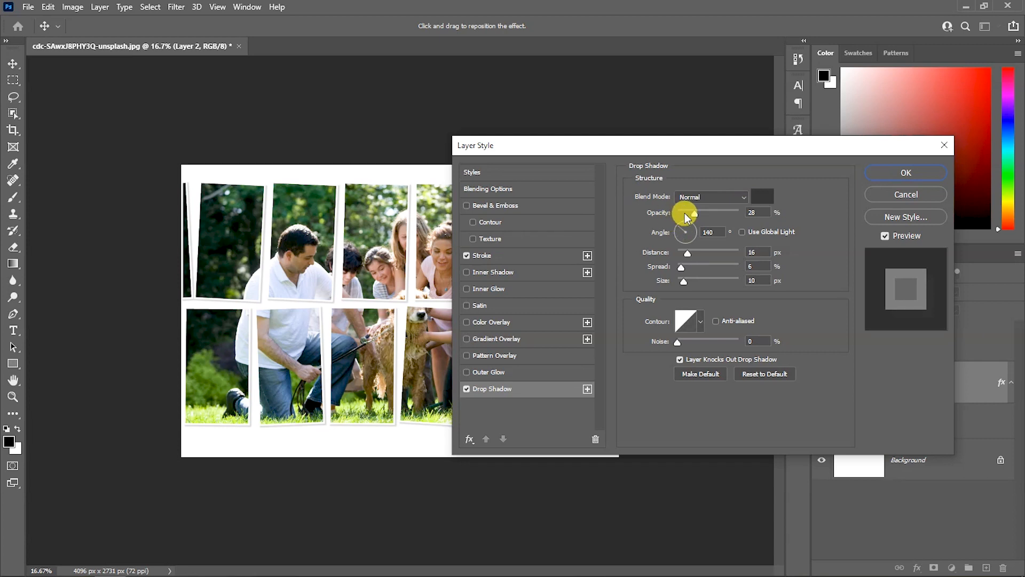
left_click_drag(686, 212, 702, 211)
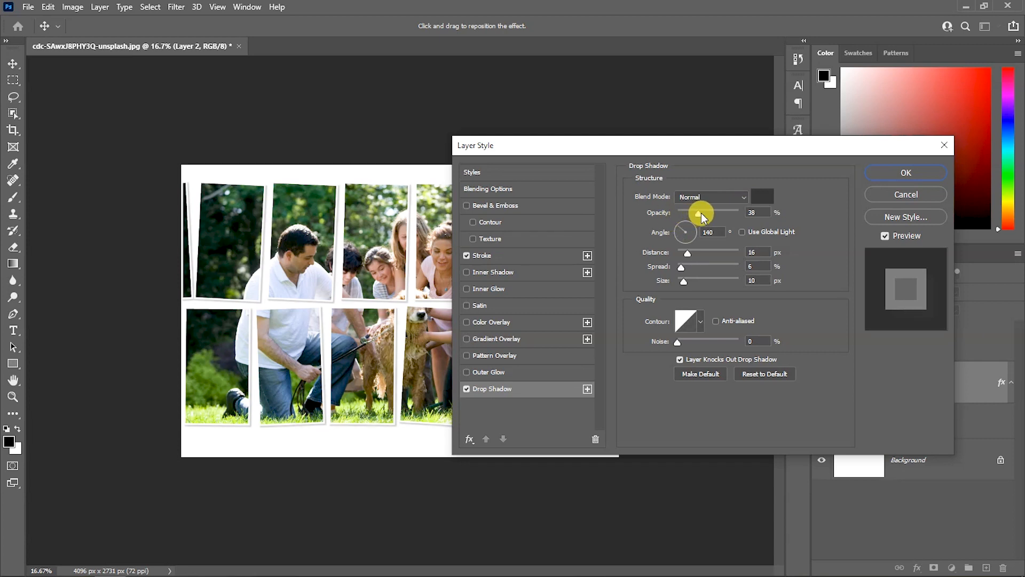
left_click_drag(703, 211, 699, 212)
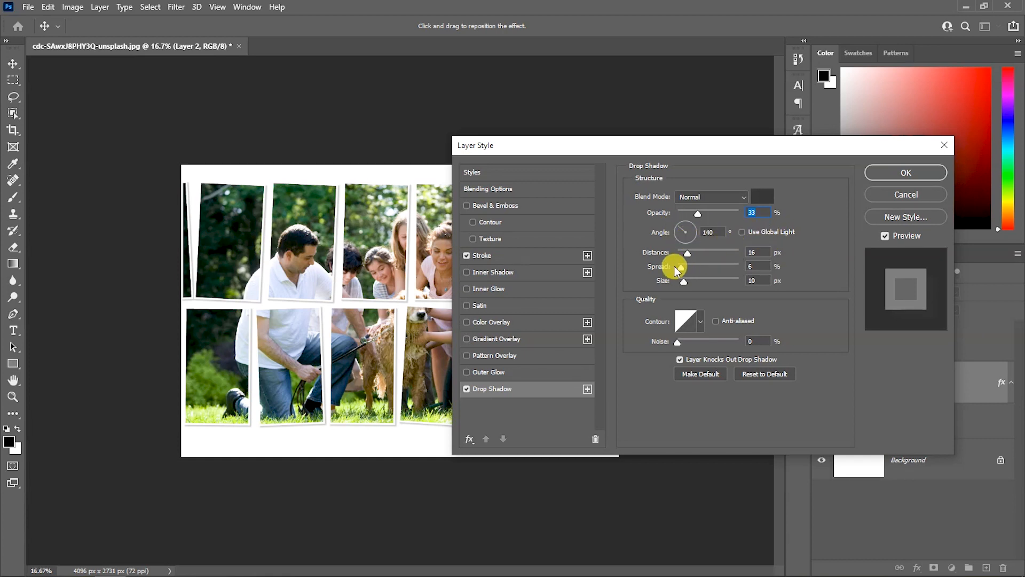
left_click_drag(687, 253, 693, 253)
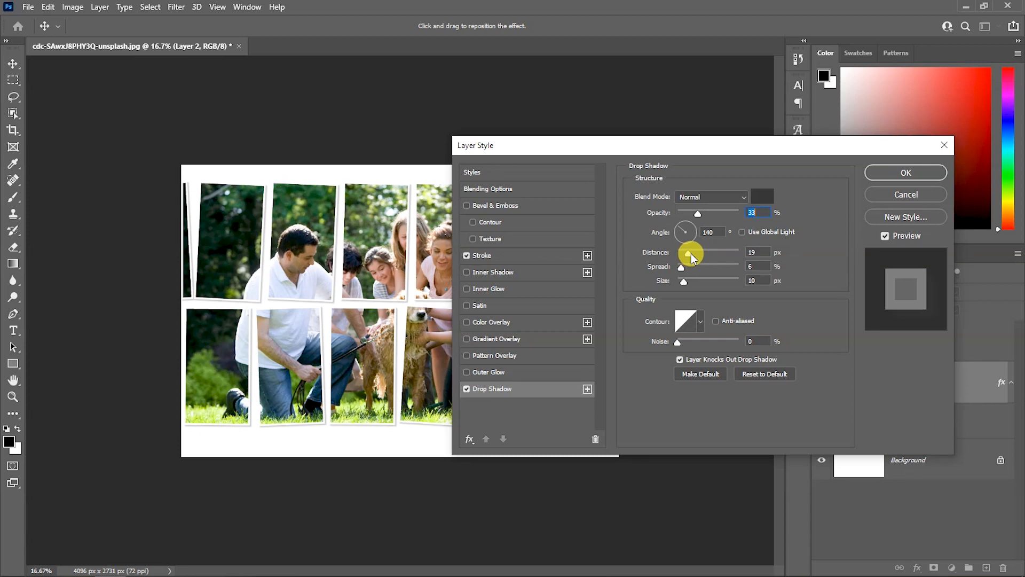
left_click_drag(683, 252, 693, 252)
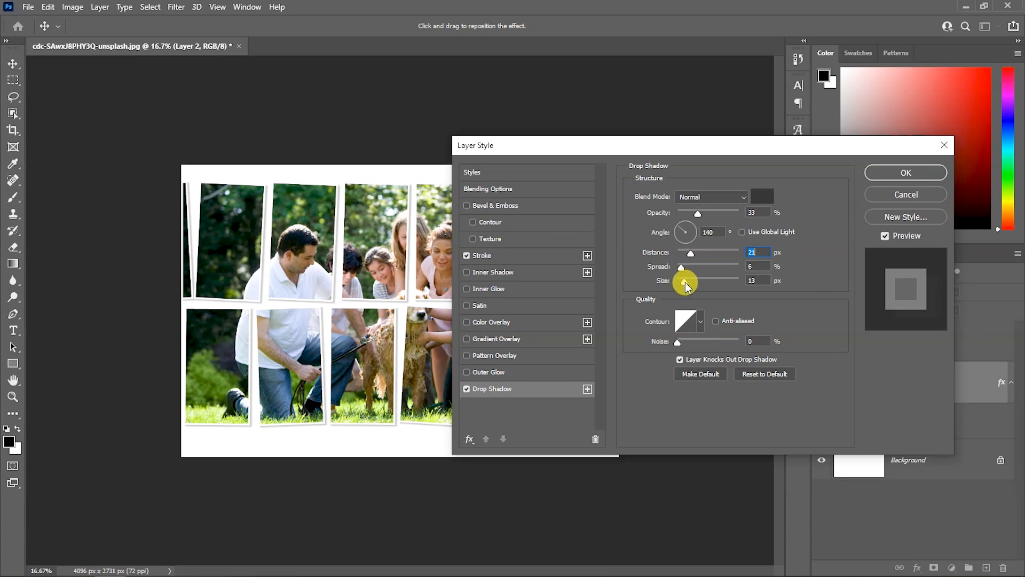
left_click_drag(684, 281, 693, 284)
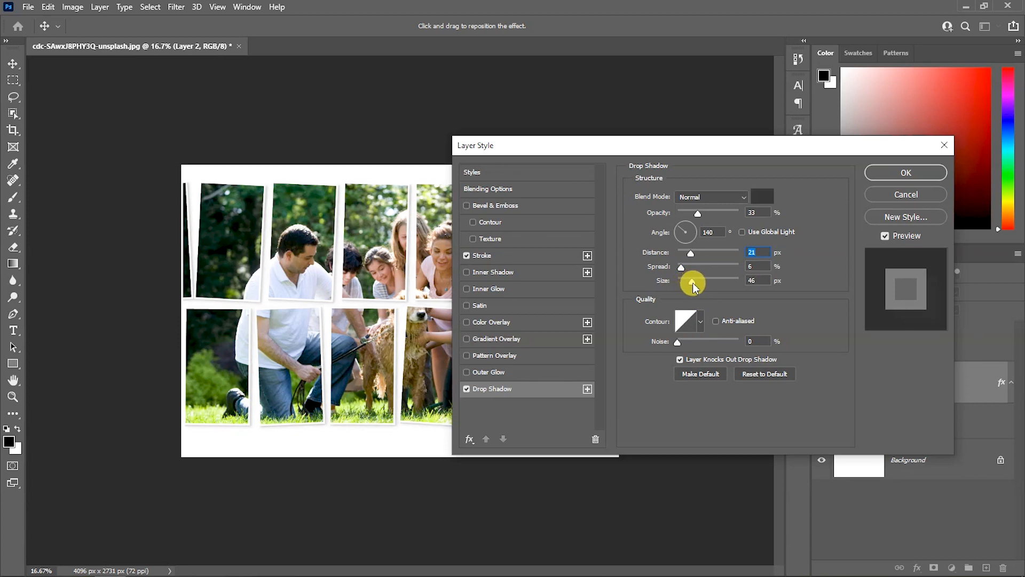
left_click_drag(714, 280, 687, 279)
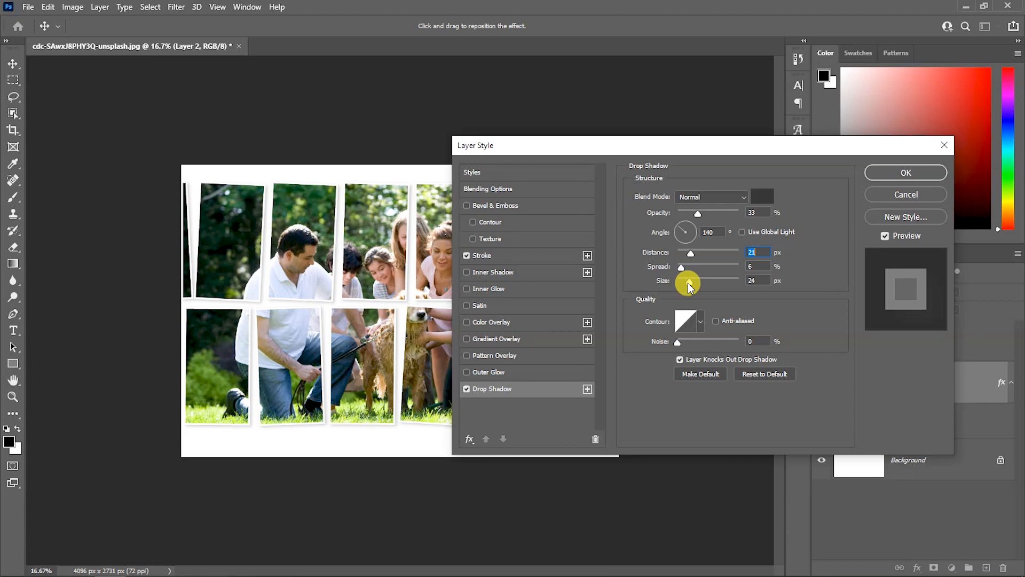
left_click_drag(706, 280, 683, 280)
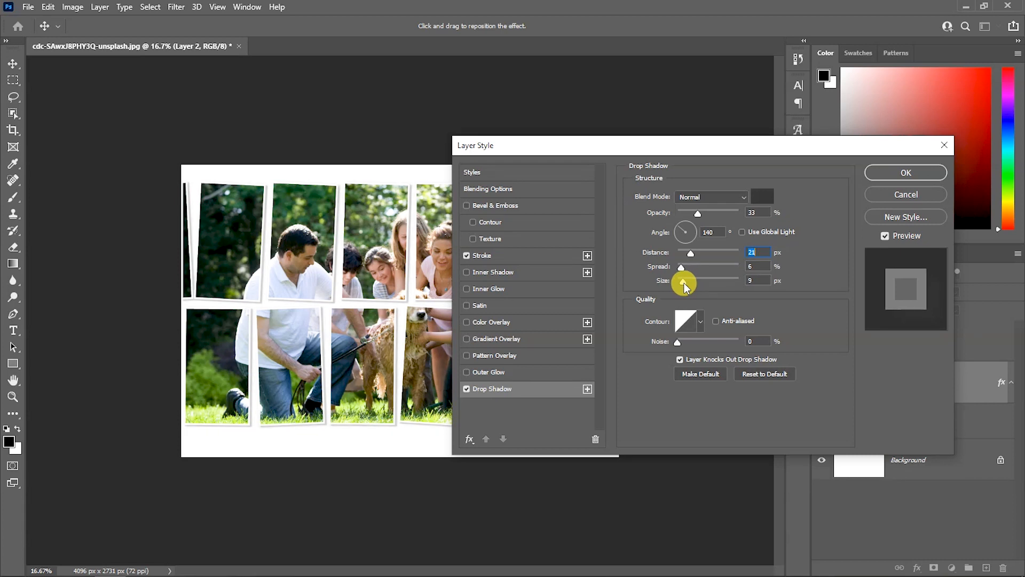
left_click(905, 173)
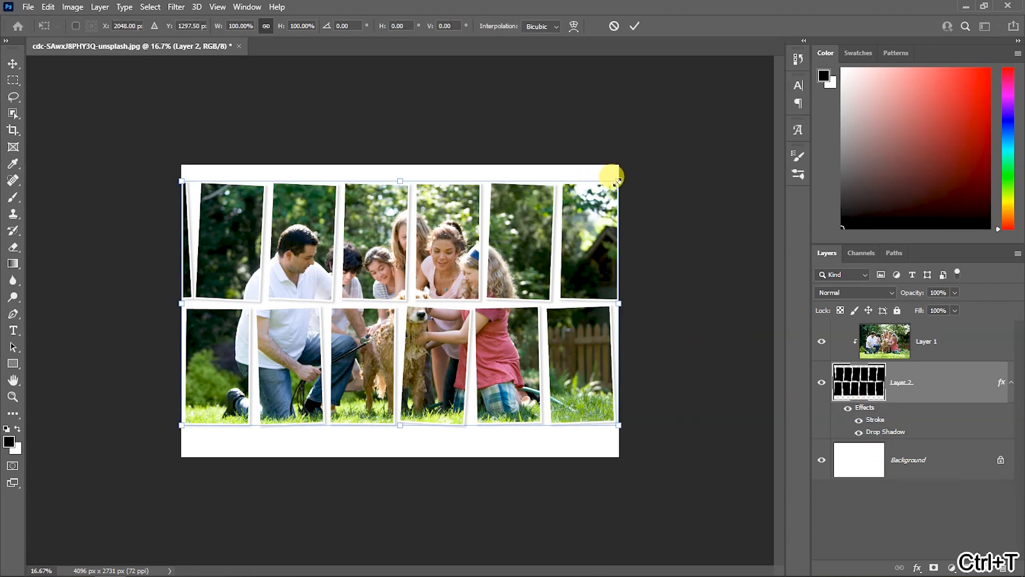
Free-transform Layer 2 to about 110% so the tile rows cover more of the white canvas.
left_click_drag(612, 174, 631, 174)
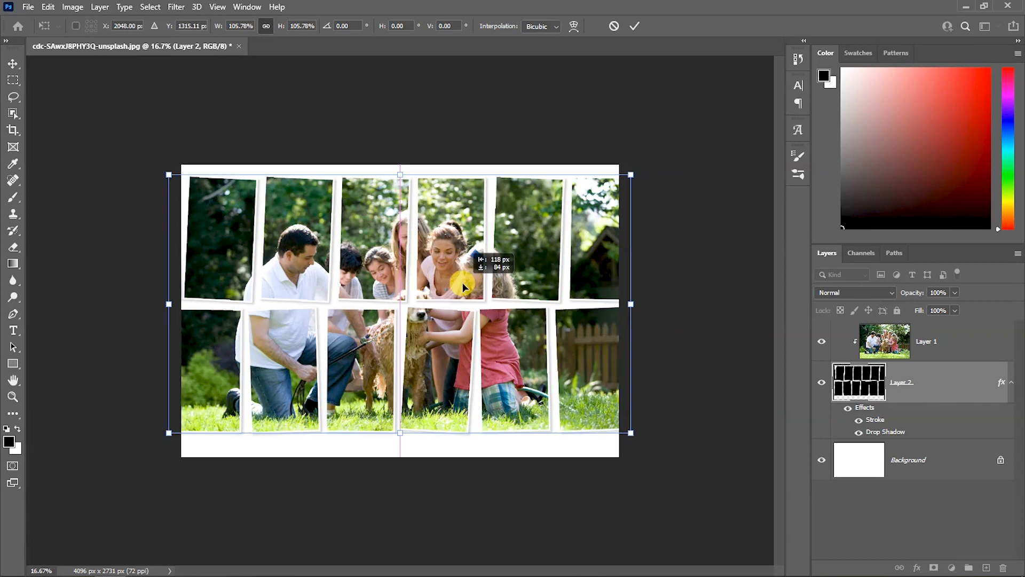
left_click_drag(462, 288, 527, 262)
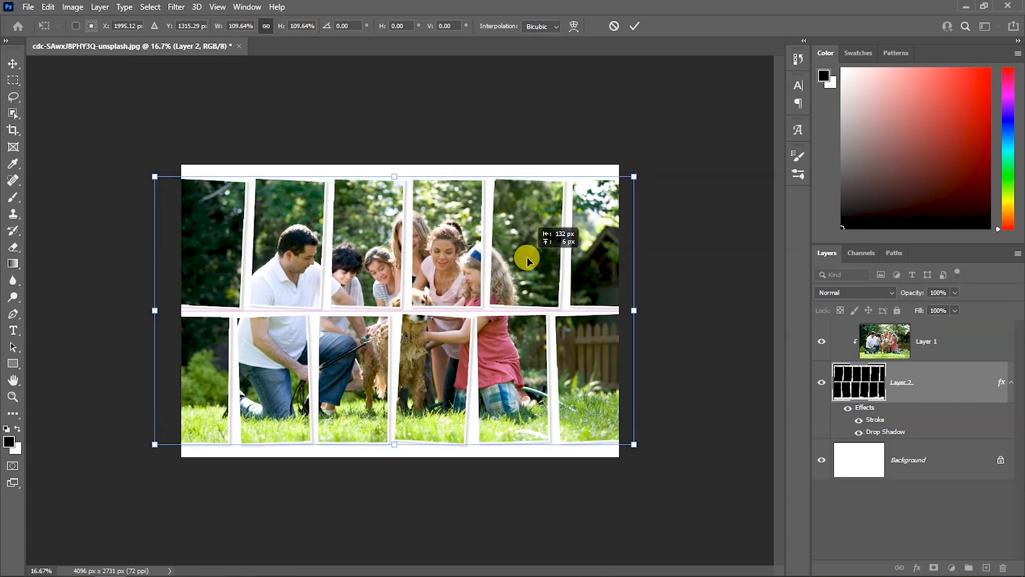
left_click_drag(530, 261, 589, 339)
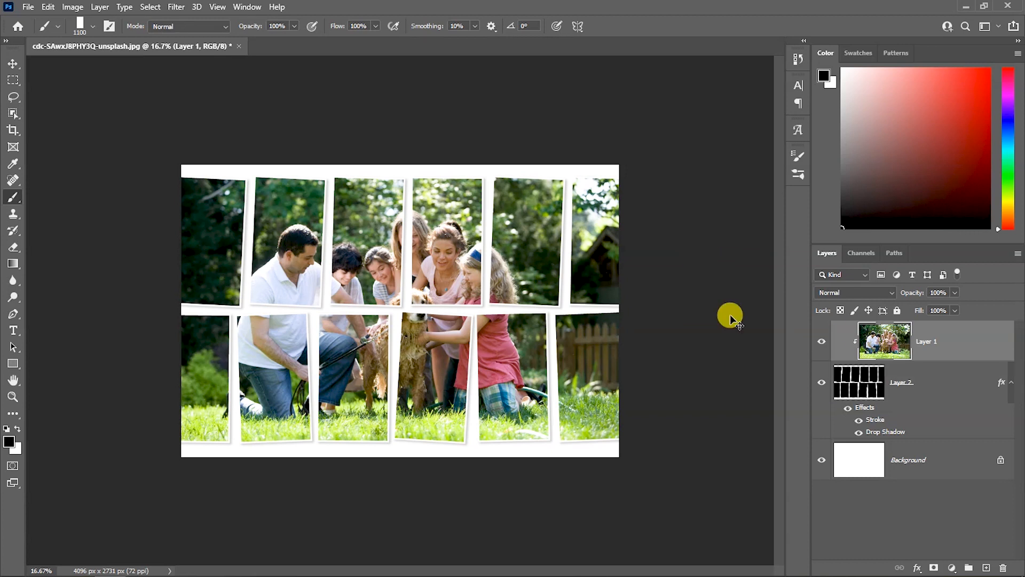
Free-transform Layer 1 to about 111% and drag the family photo left and down to reframe the people.
key("ctrl+t")
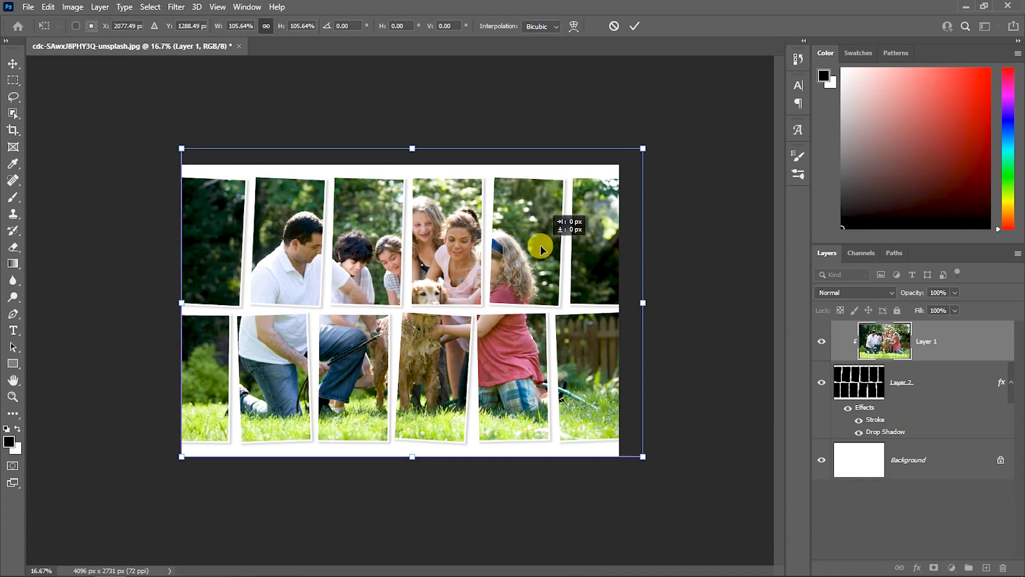
left_click_drag(541, 249, 531, 256)
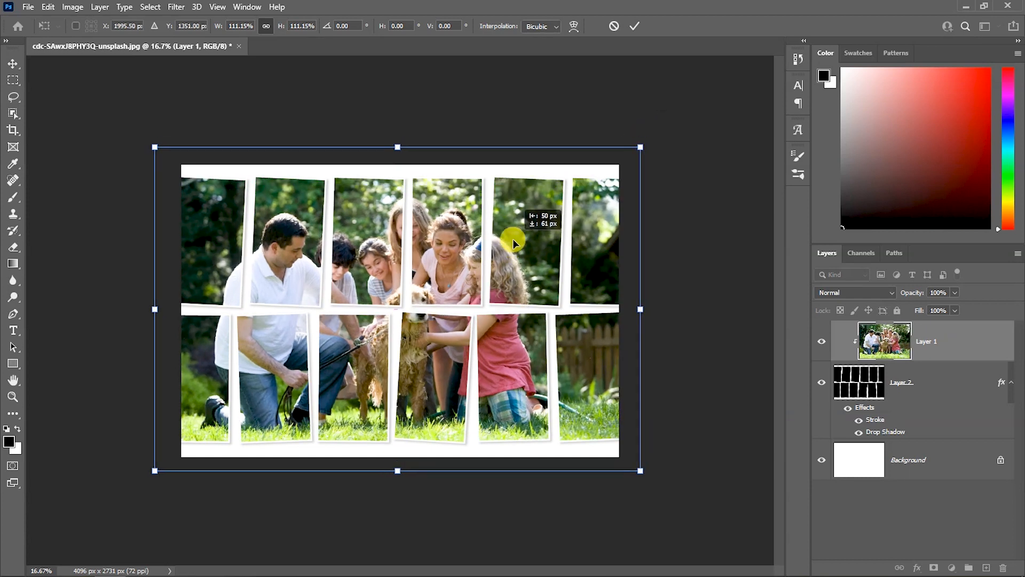
left_click_drag(514, 243, 500, 255)
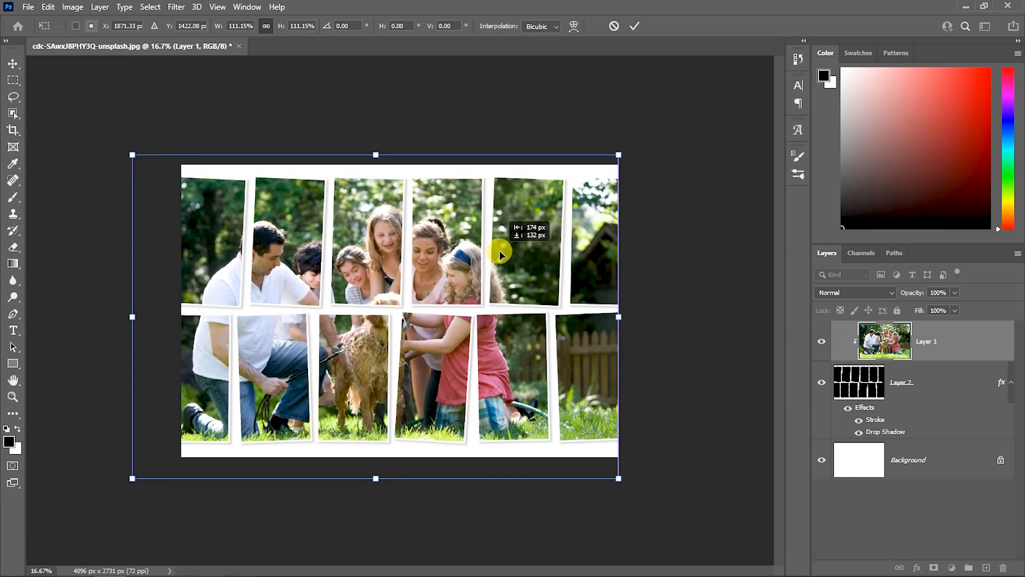
left_click_drag(503, 255, 506, 256)
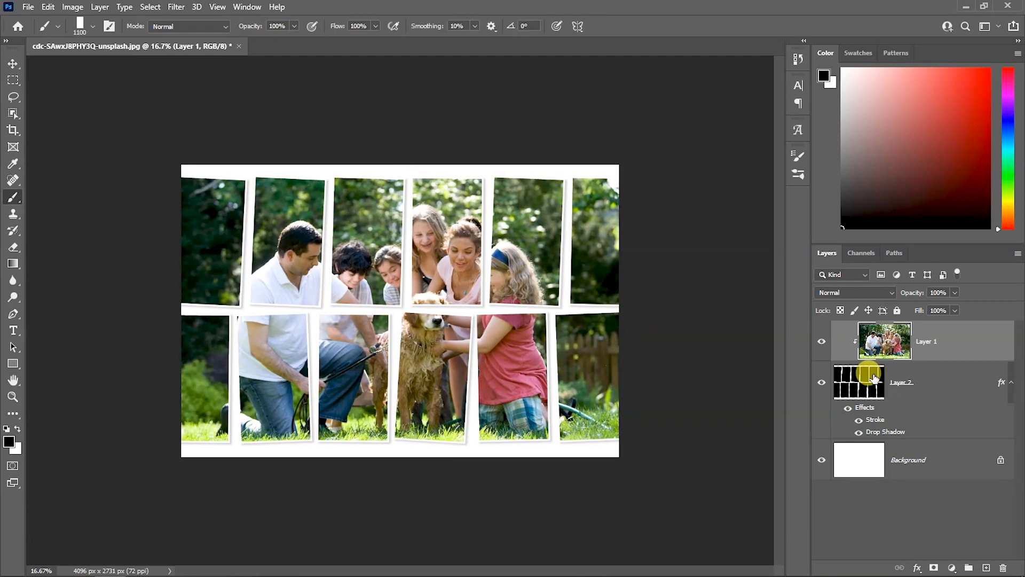
Fit the whole collage canvas in the window with Ctrl+0.
key("ctrl+0")
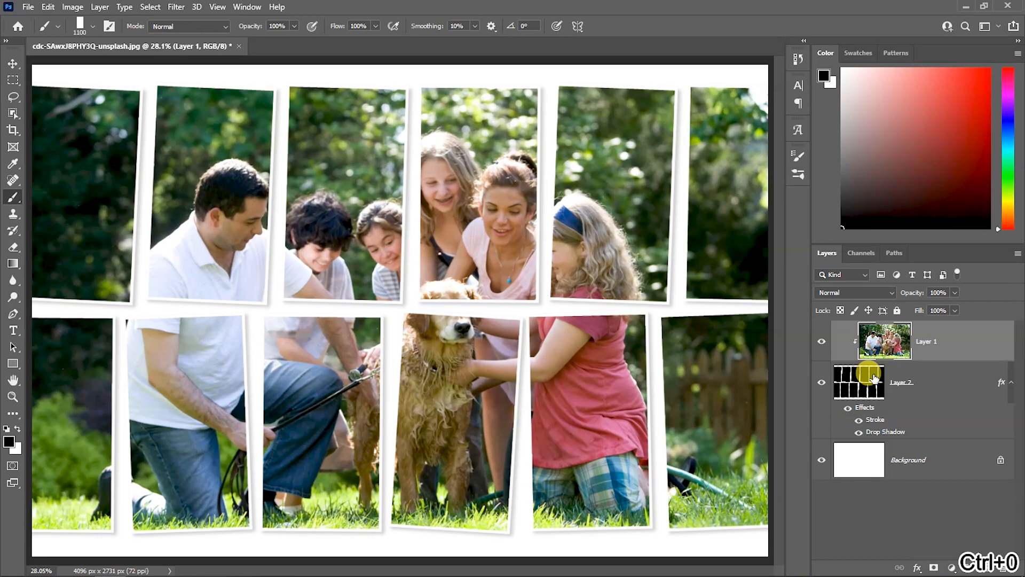
mouse_move(869, 377)
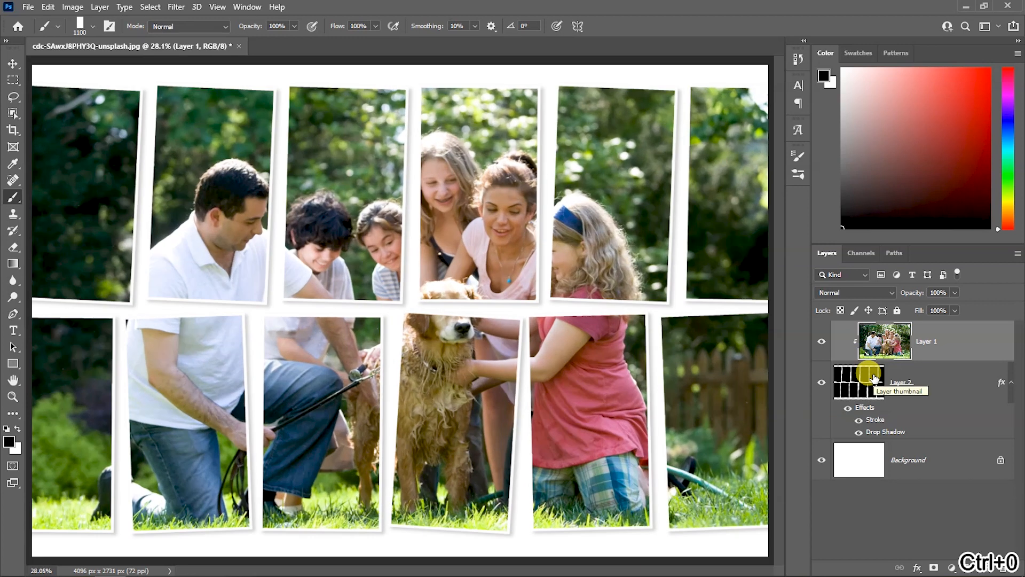